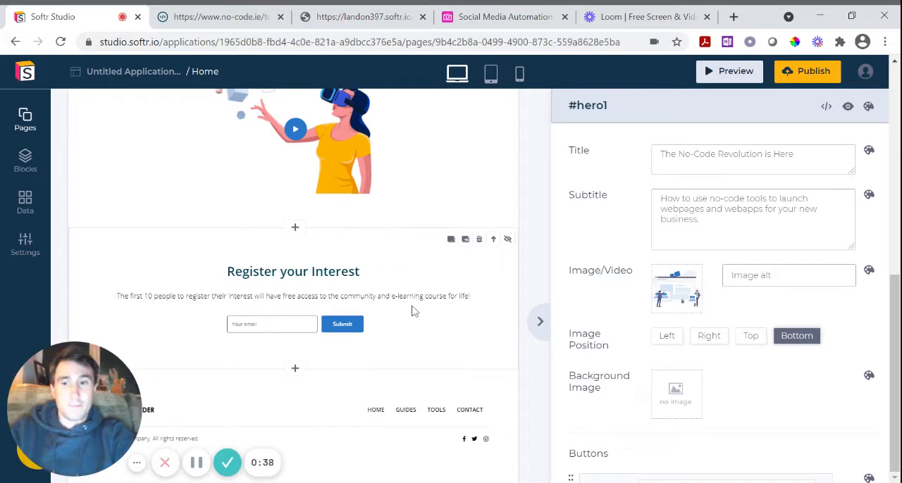
mouse_move(335, 279)
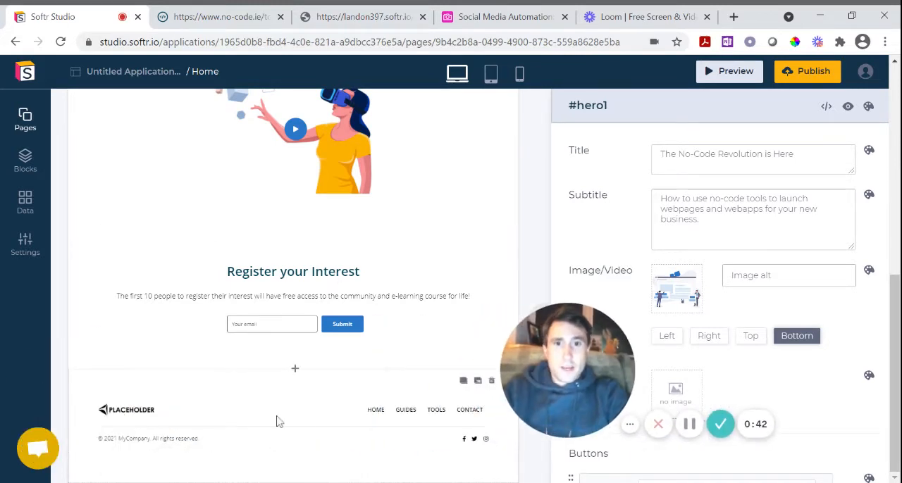
mouse_move(169, 412)
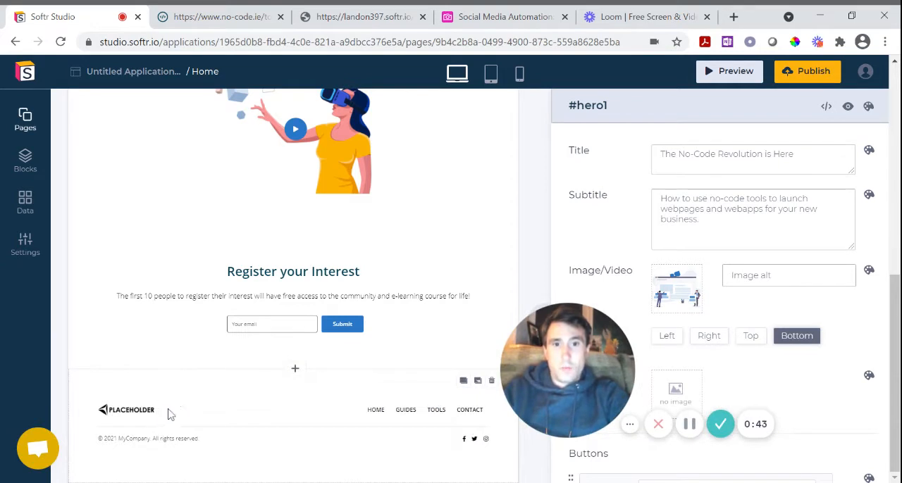
mouse_move(153, 417)
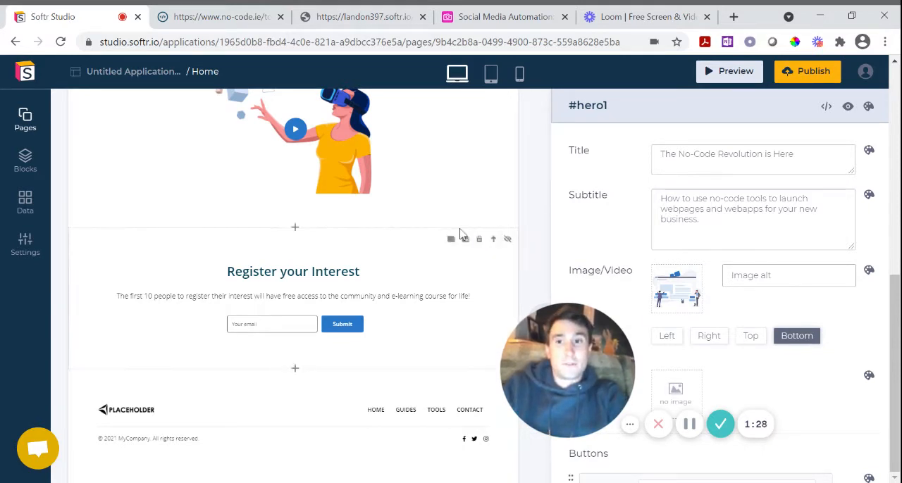
mouse_move(284, 247)
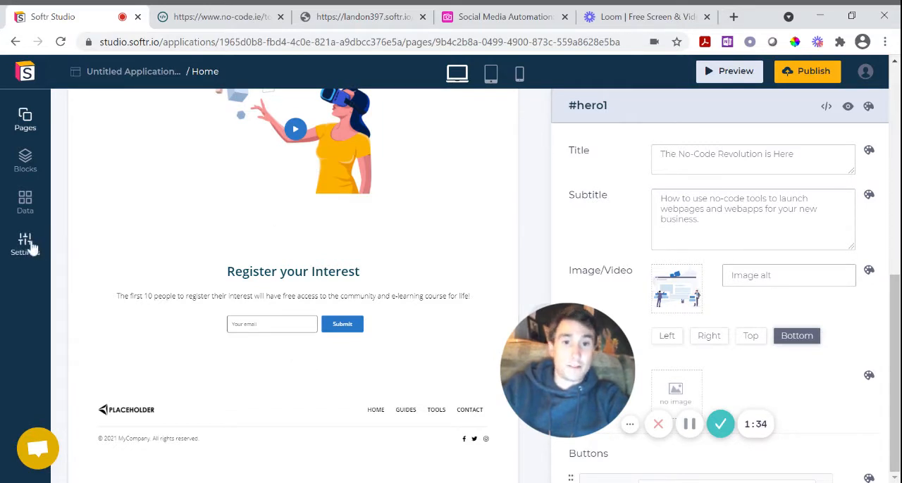
left_click(25, 243)
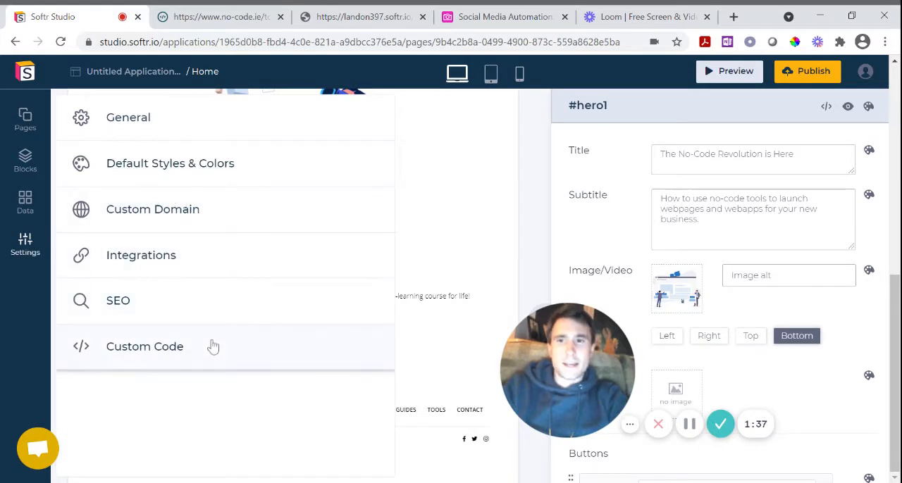
left_click(152, 209)
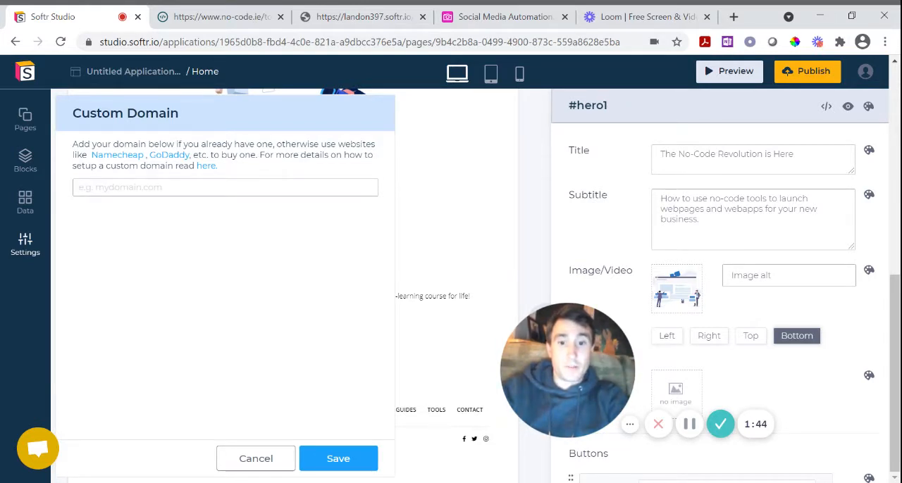
type("https://www")
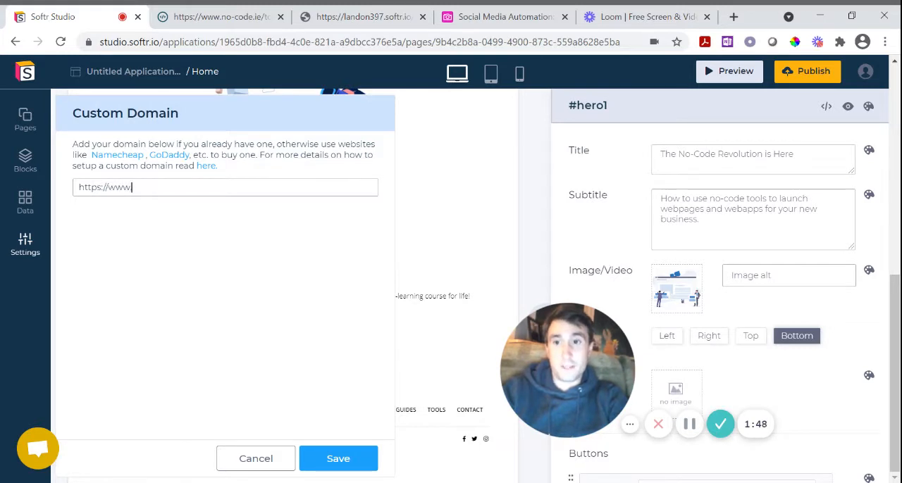
type("no-code")
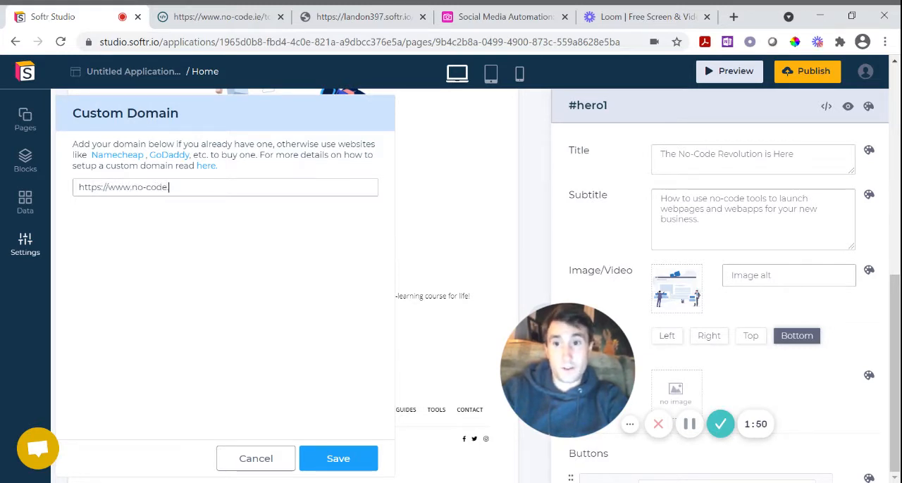
type(".ie")
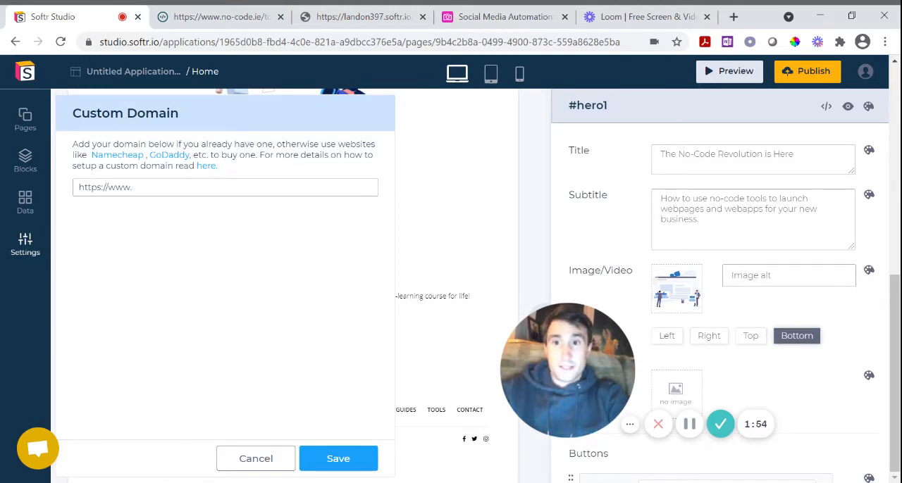
type("acd")
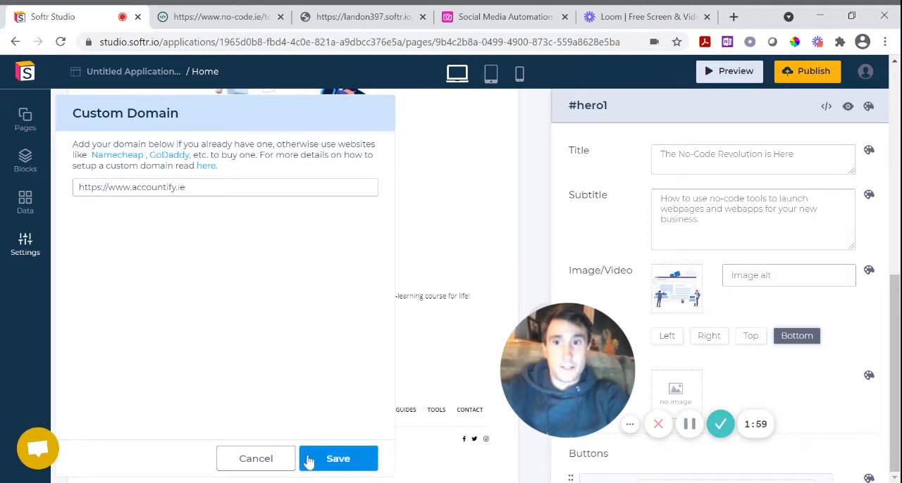
left_click(338, 460)
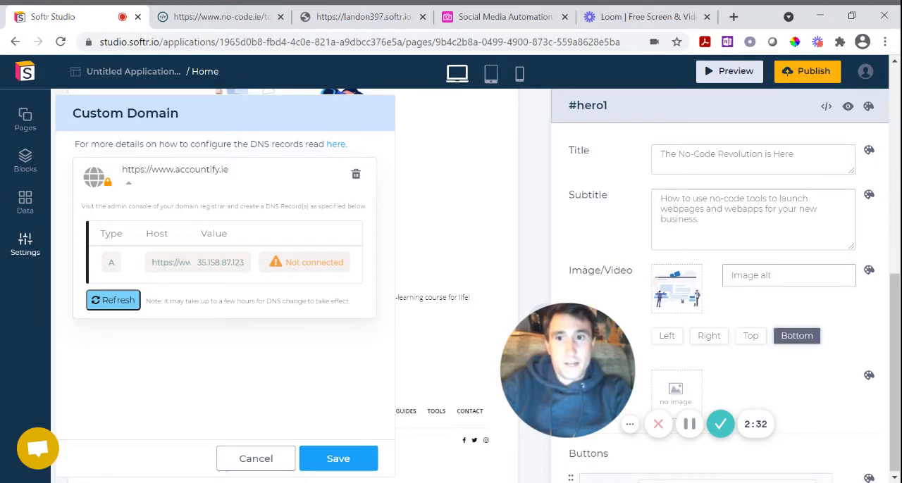
Select the DNS record's IP address, then switch to the No-Code.ie website tab
double_click(219, 262)
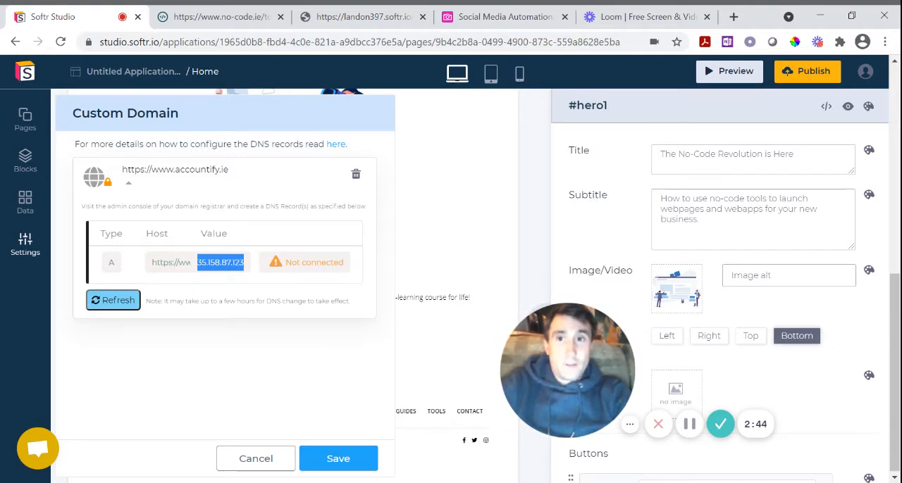
left_click(226, 17)
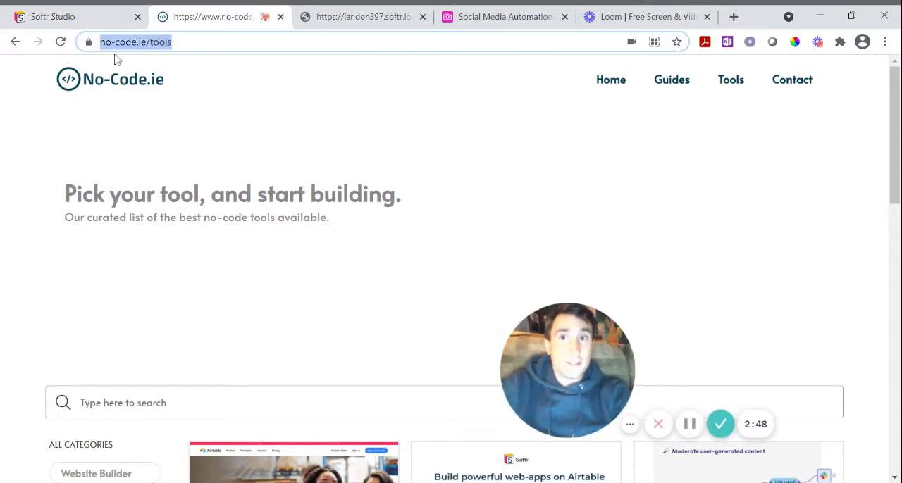
mouse_move(238, 141)
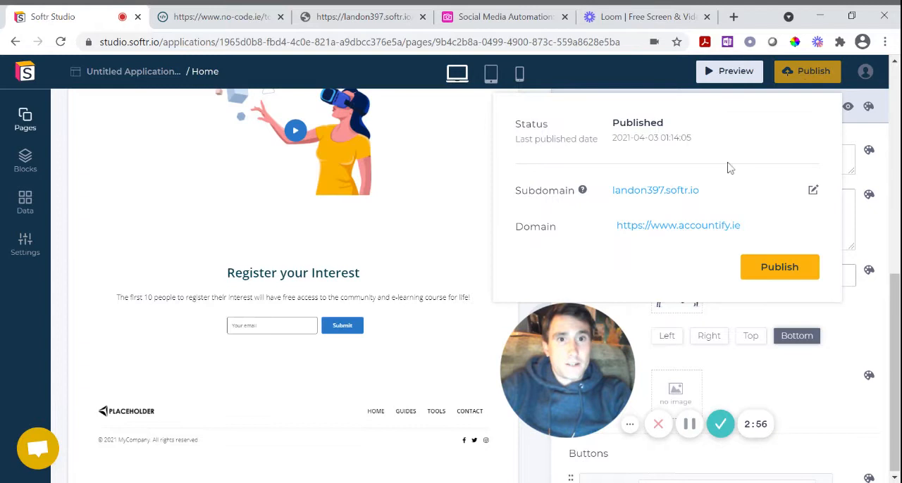
mouse_move(679, 194)
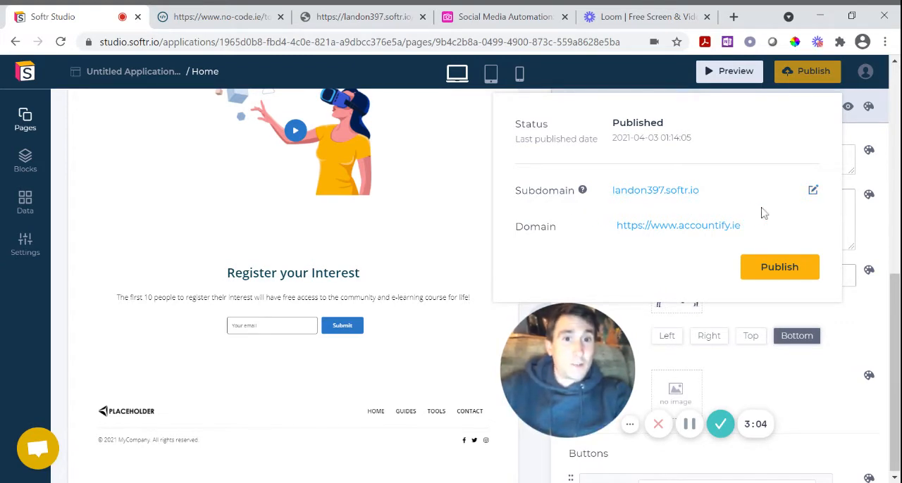
Replace the landon397 subdomain with videoguide in the Publish popup and republish
left_click(811, 190)
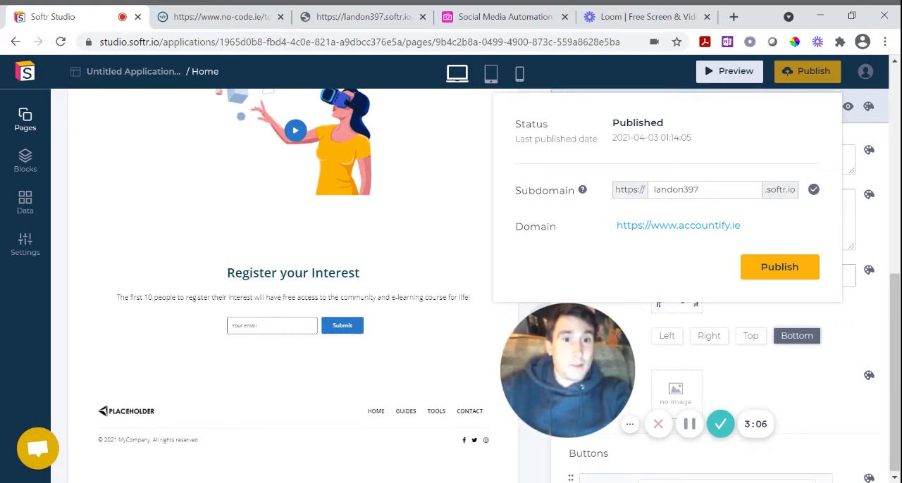
double_click(676, 189)
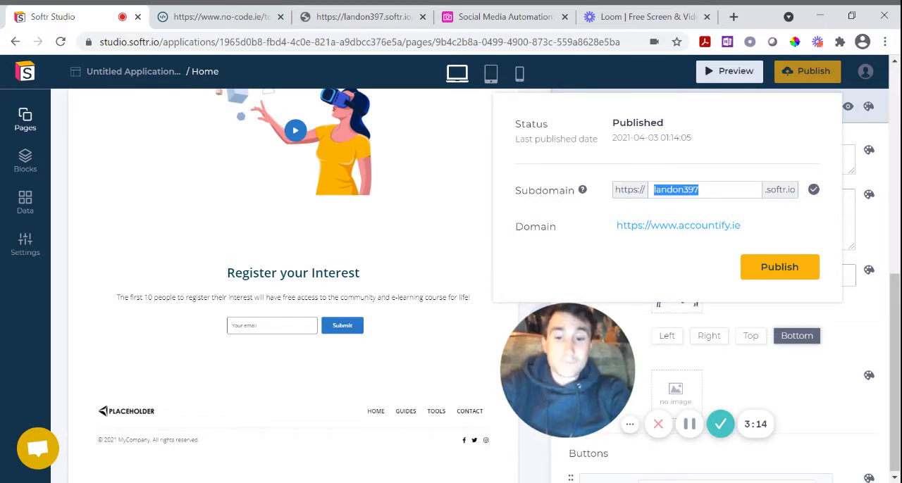
type("video-g")
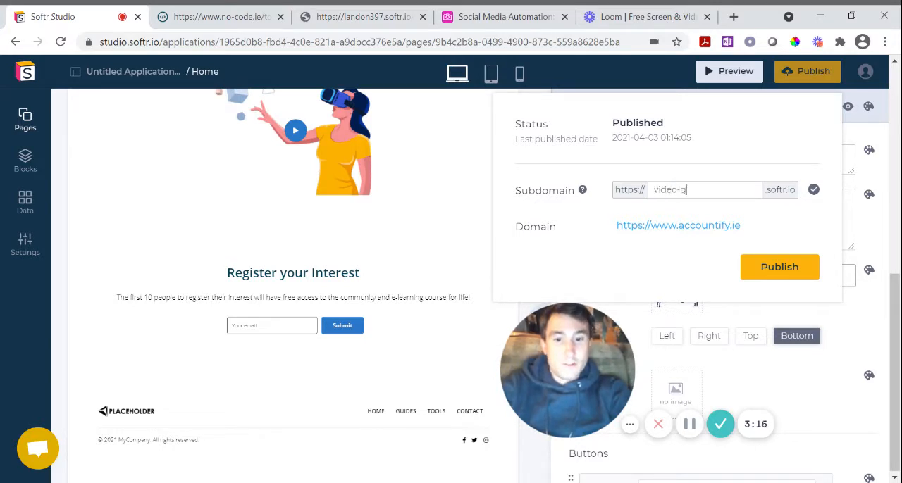
type("videoguide")
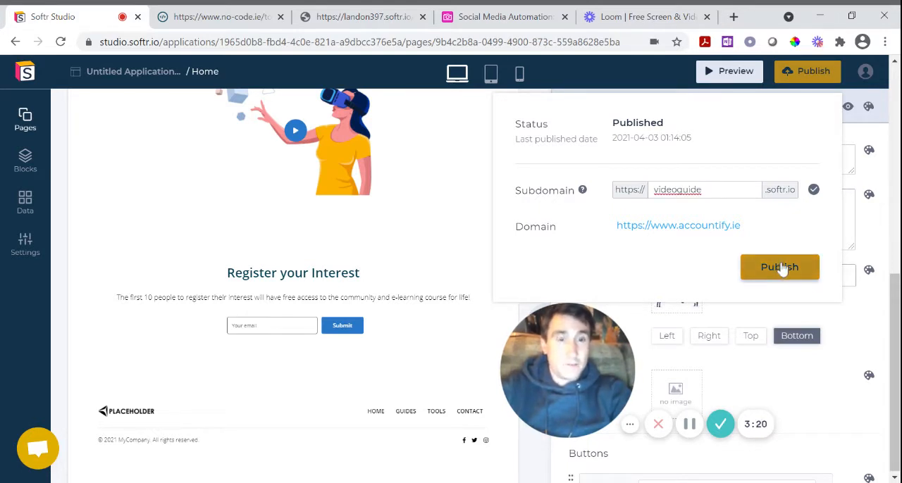
left_click(779, 268)
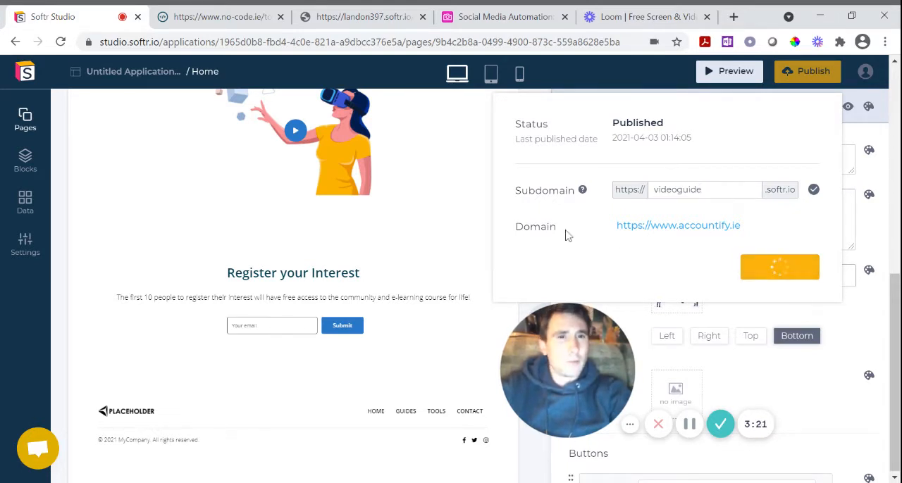
left_click(779, 268)
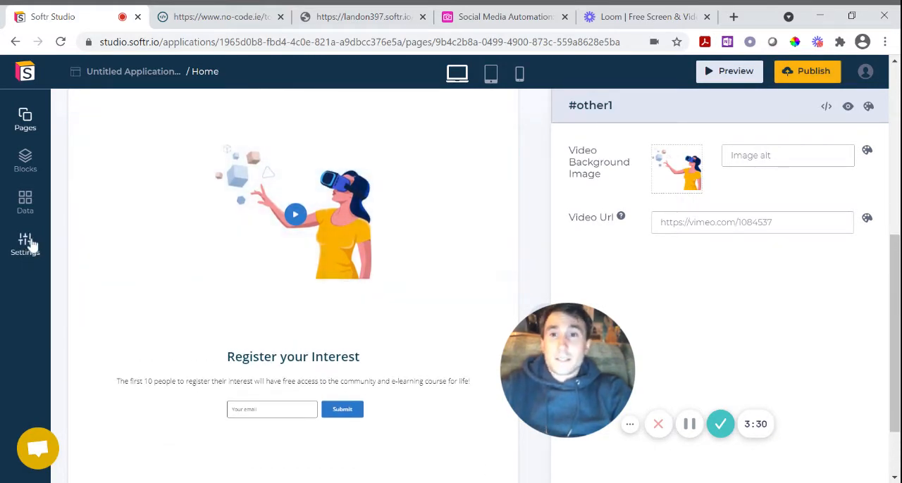
Set the application name in General settings to No-Code Webpage Tutorial
left_click(26, 242)
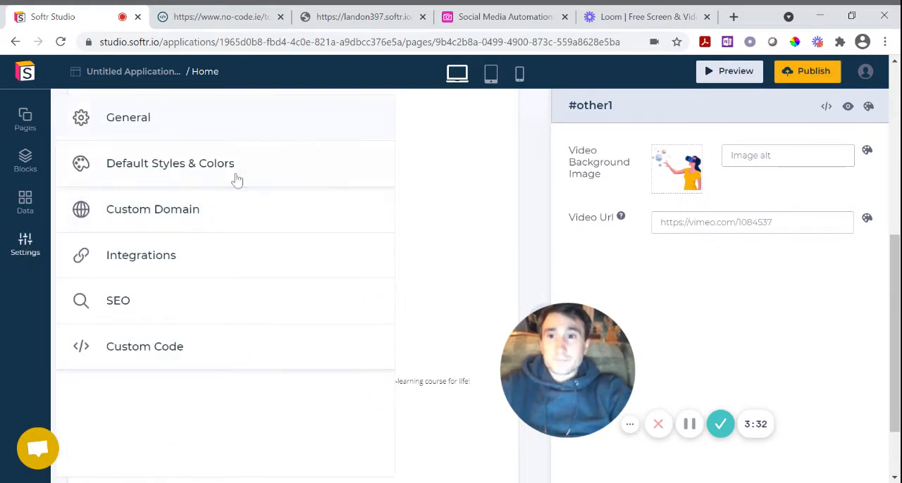
left_click(128, 117)
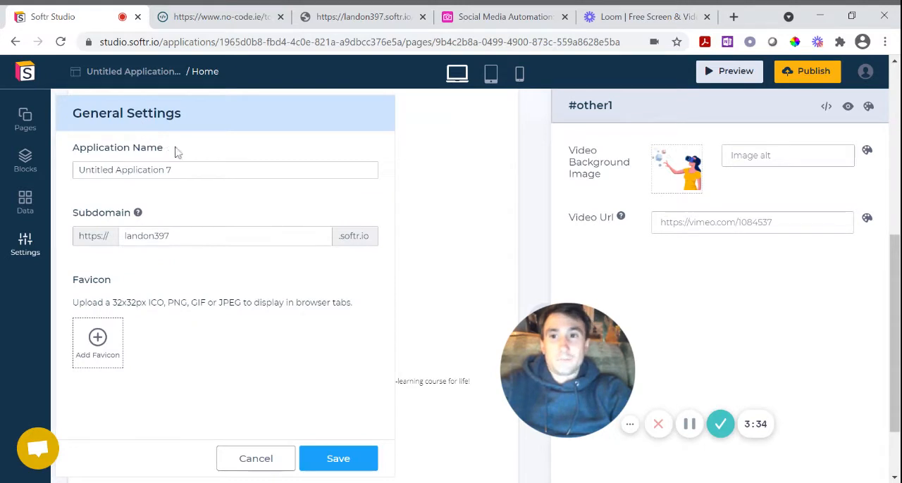
triple_click(124, 169)
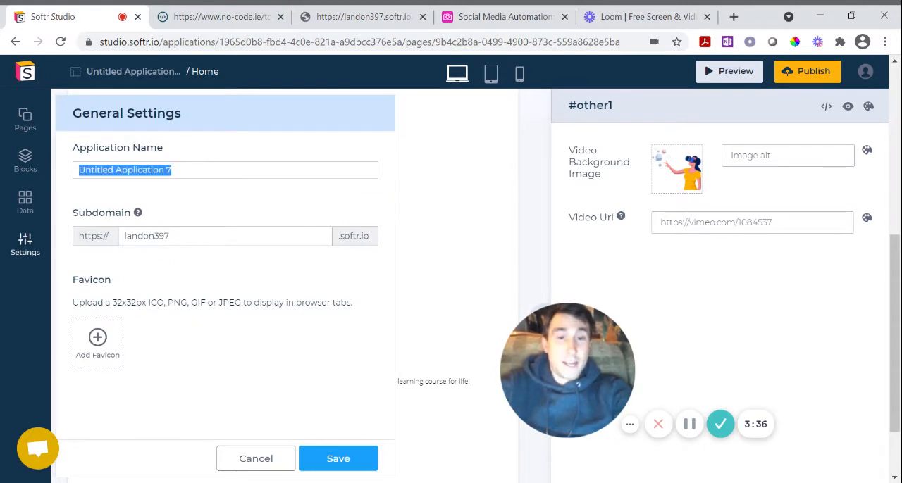
type("No-Code Webpage")
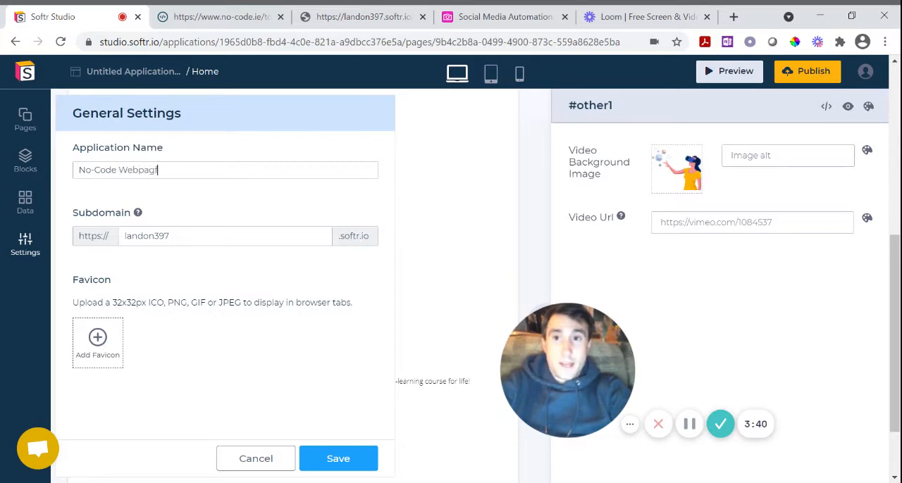
type("Tutorial")
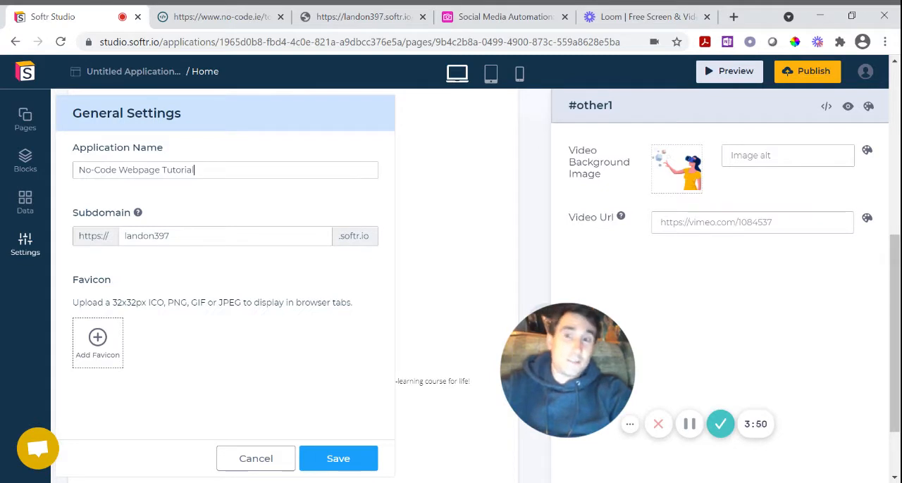
mouse_move(223, 197)
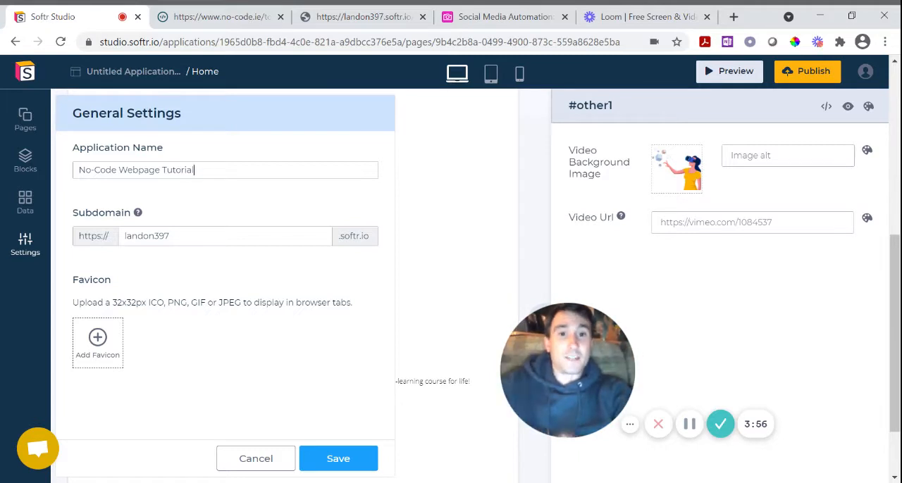
Replace the subdomain with videoguide and save the general settings
double_click(147, 237)
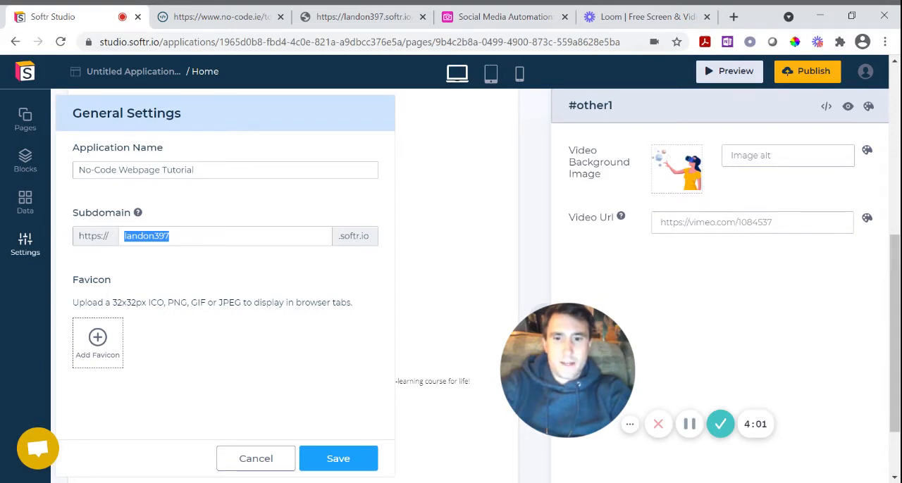
type("videoguide")
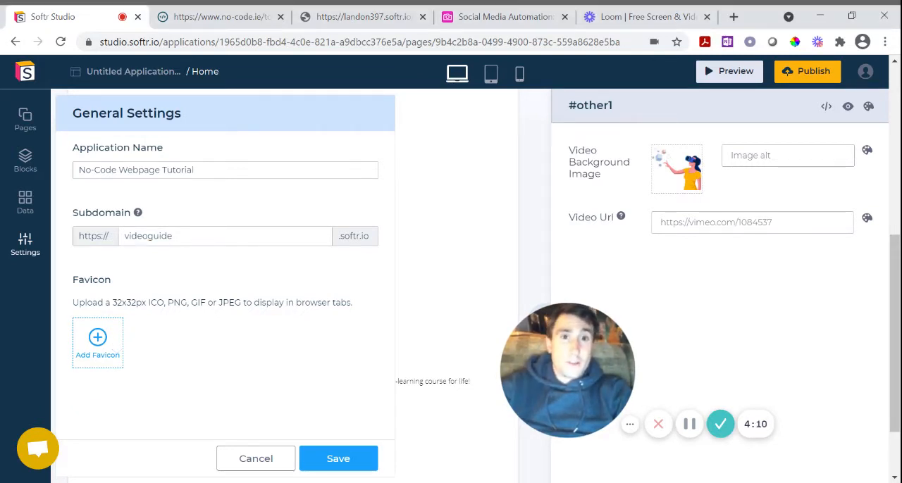
mouse_move(97, 347)
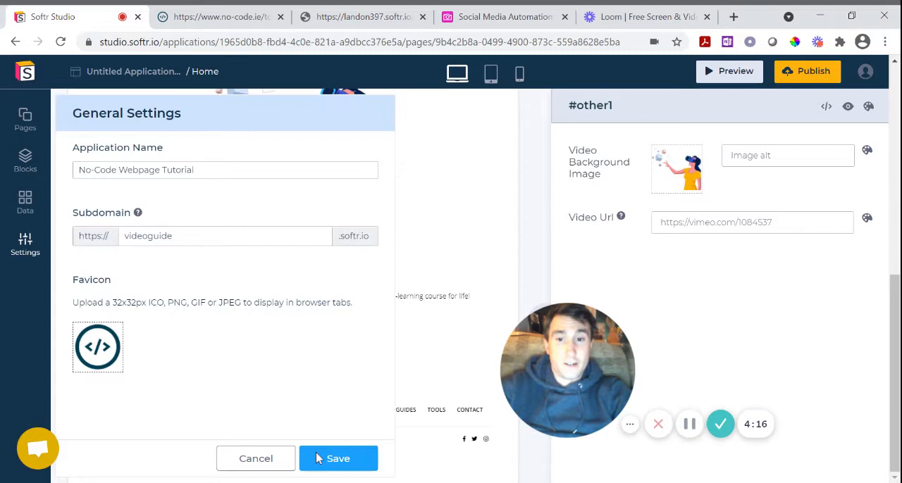
left_click(338, 458)
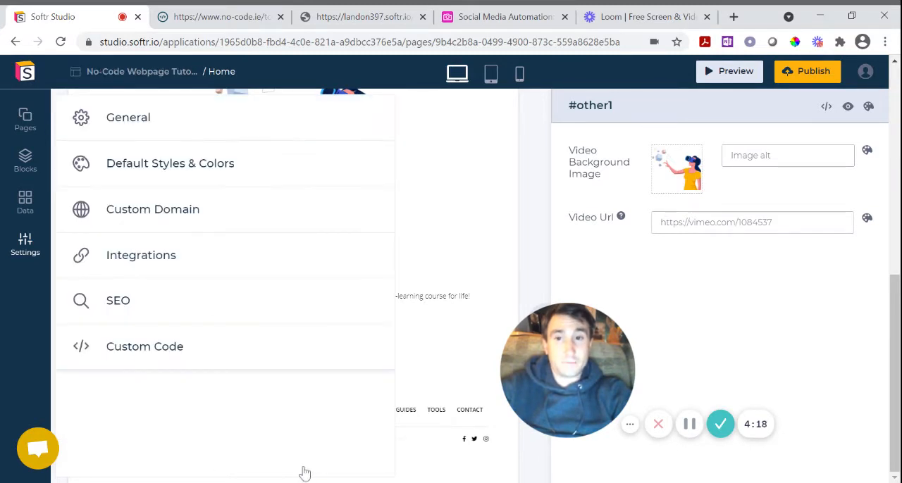
Republish the app and open the accountify.ie domain link to test it
left_click(807, 70)
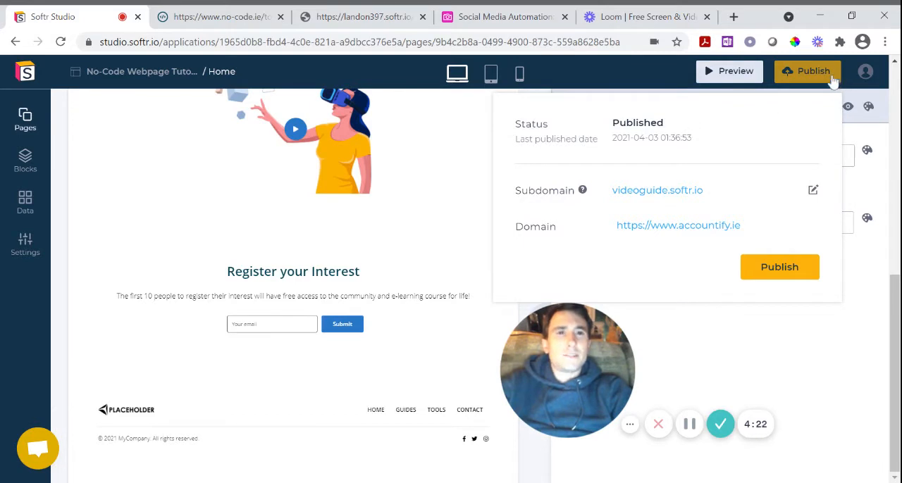
left_click(778, 268)
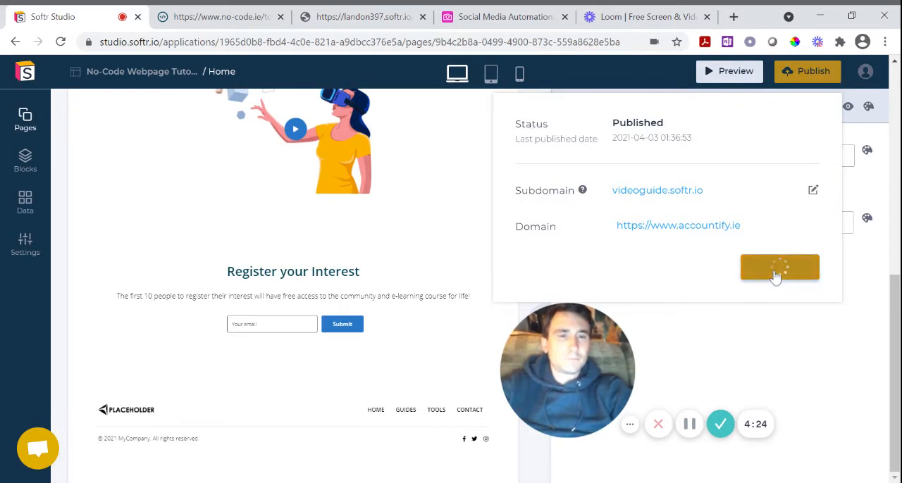
left_click(778, 268)
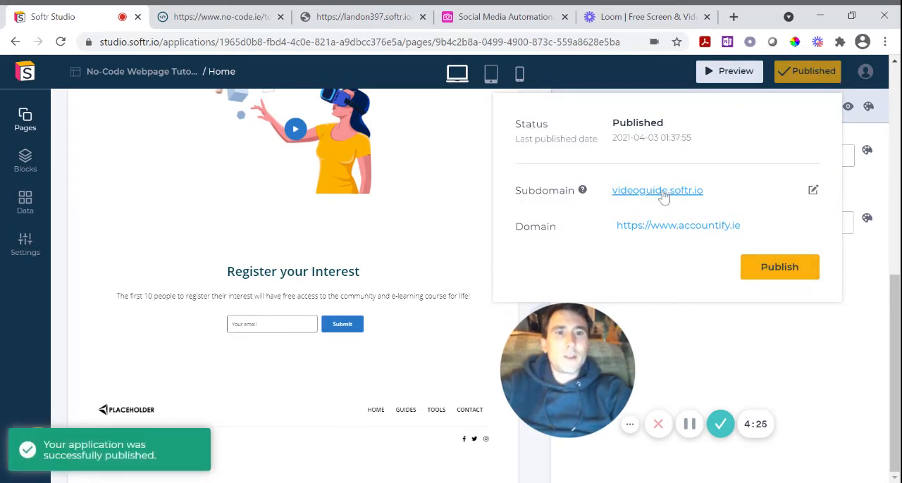
left_click(677, 225)
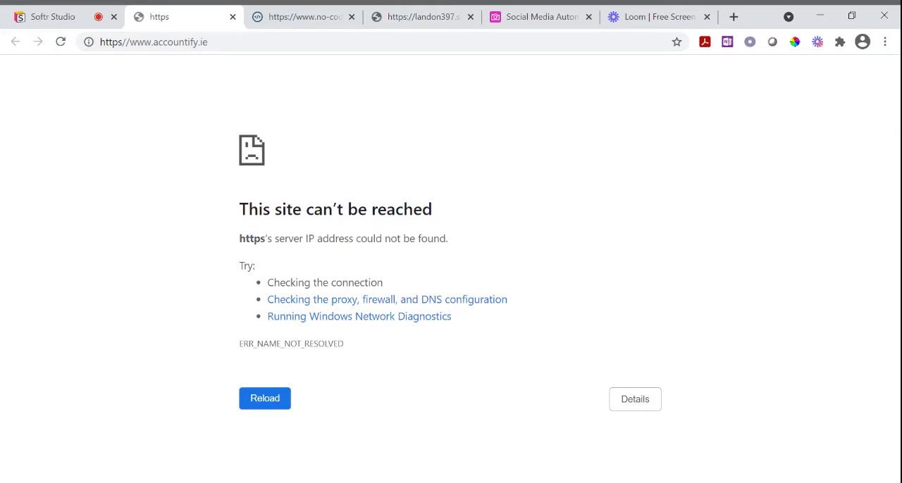
mouse_move(155, 71)
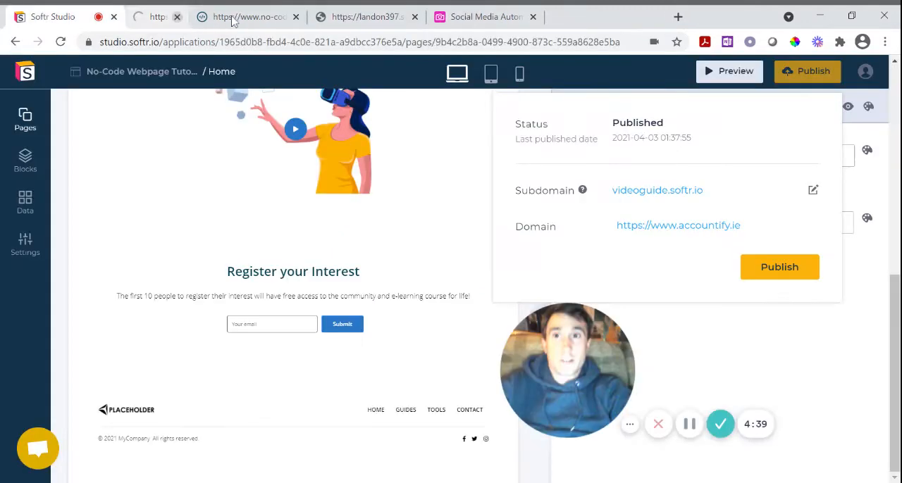
Delete the accountify.ie custom domain from the Custom Domain settings and confirm
left_click(26, 242)
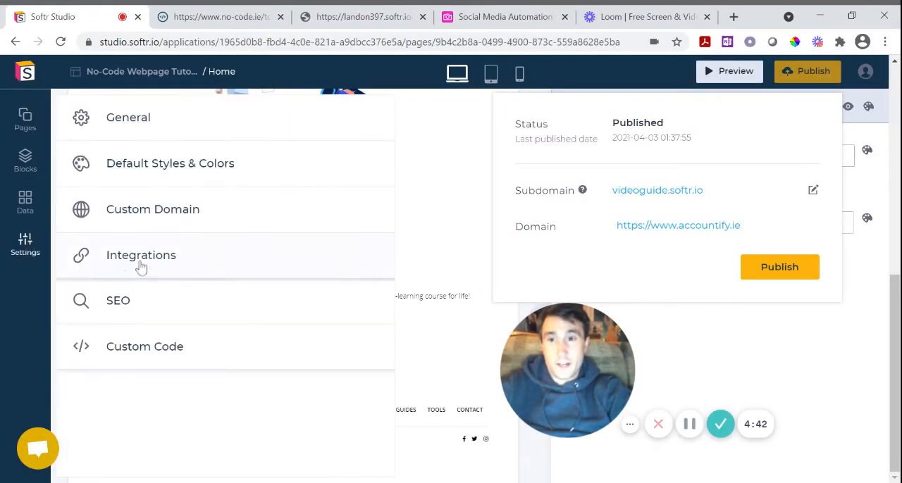
mouse_move(202, 255)
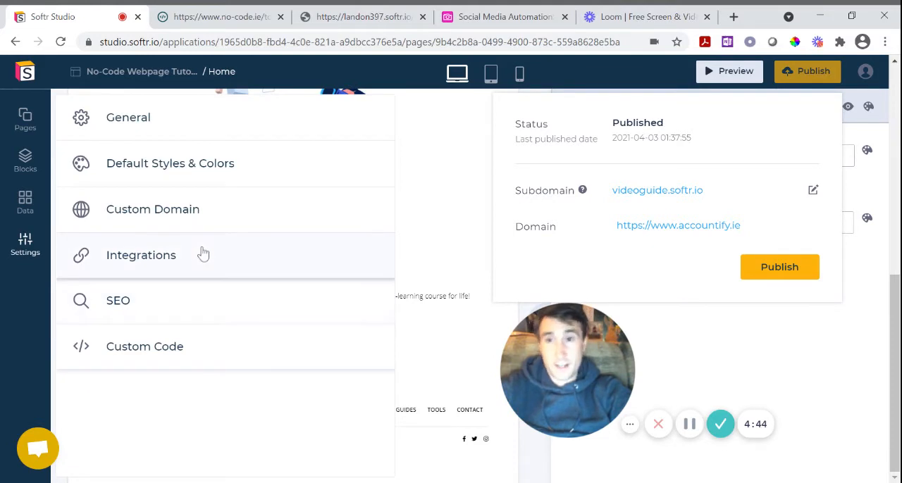
left_click(152, 208)
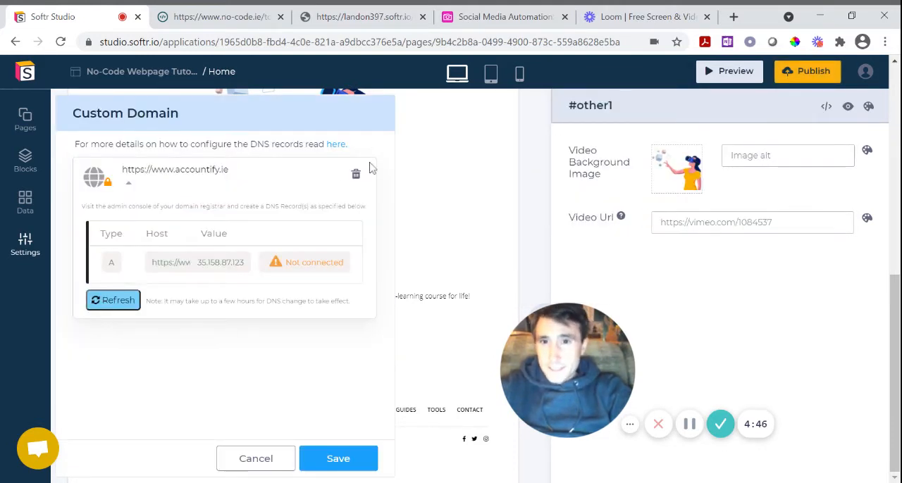
left_click(355, 173)
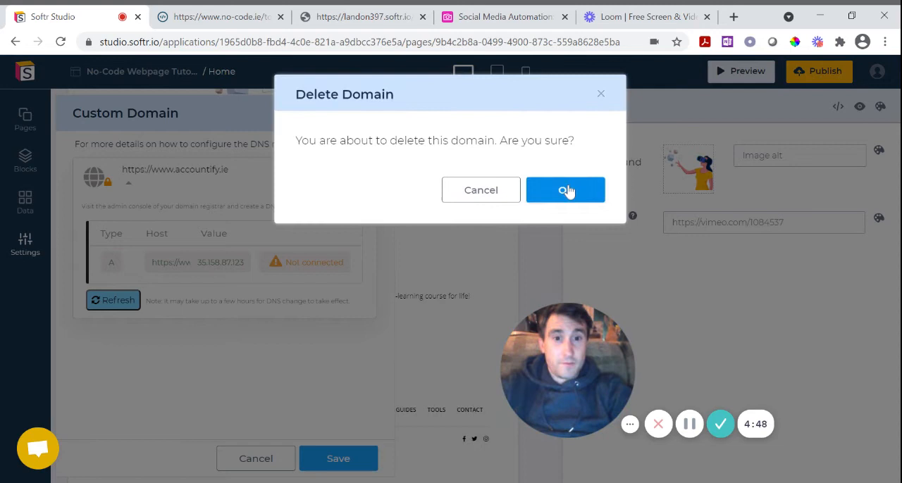
left_click(565, 190)
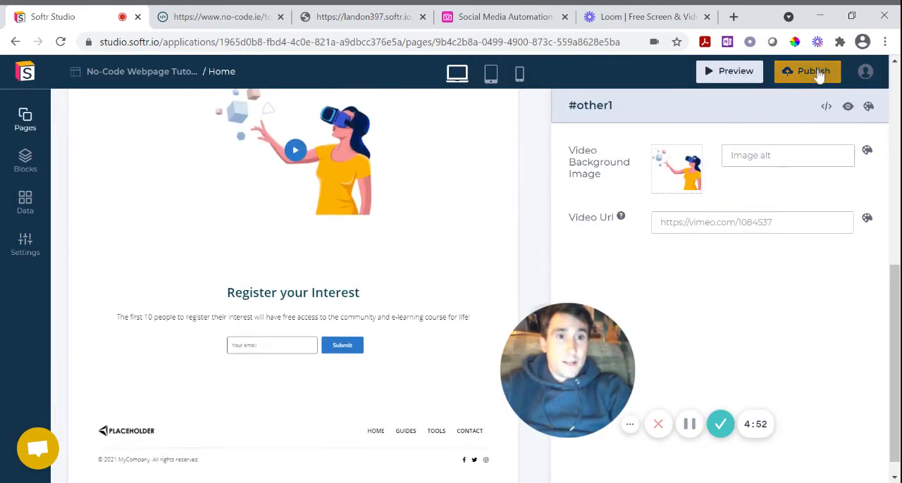
Republish the app and open the live site at videoguide.softr.io
left_click(805, 71)
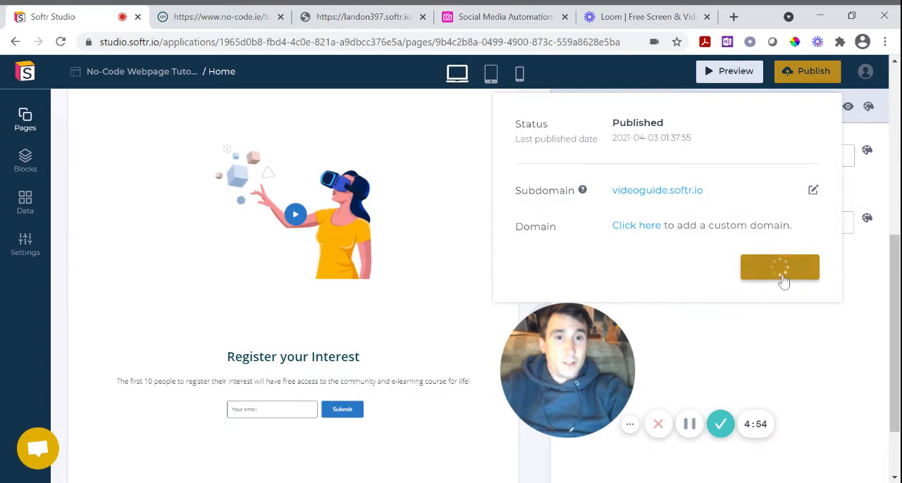
left_click(779, 267)
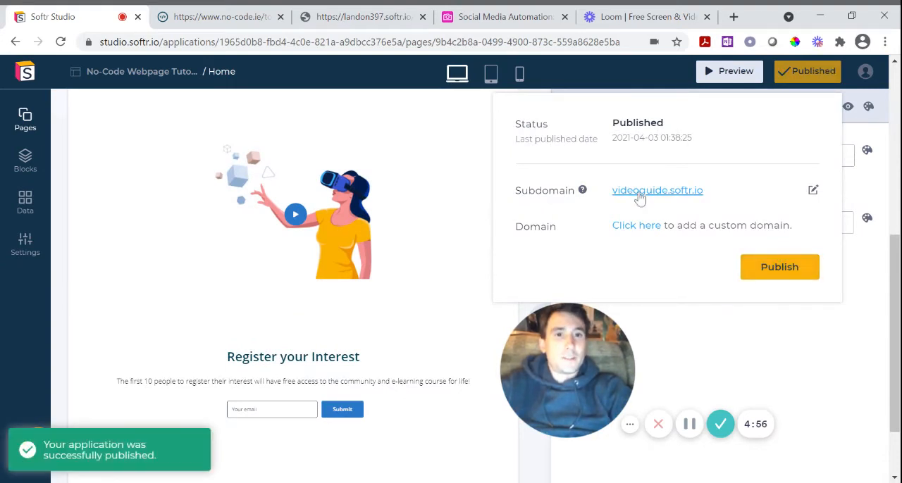
left_click(656, 191)
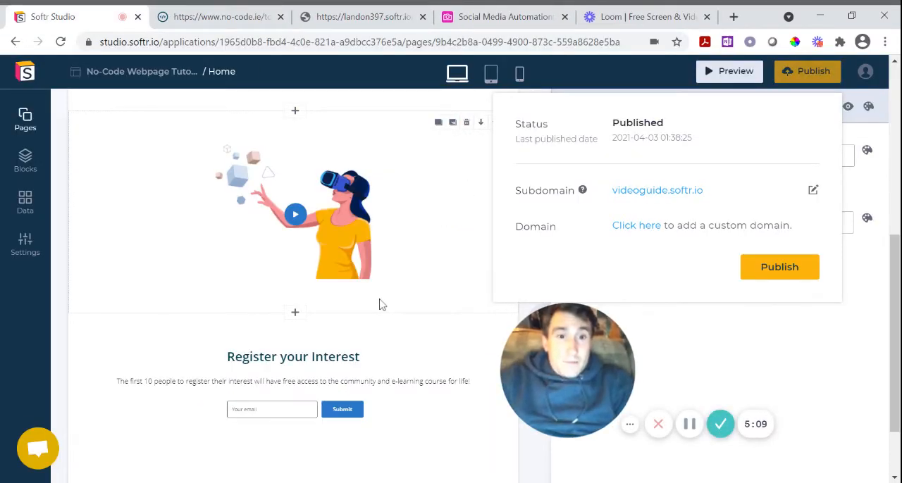
scroll("down", 3)
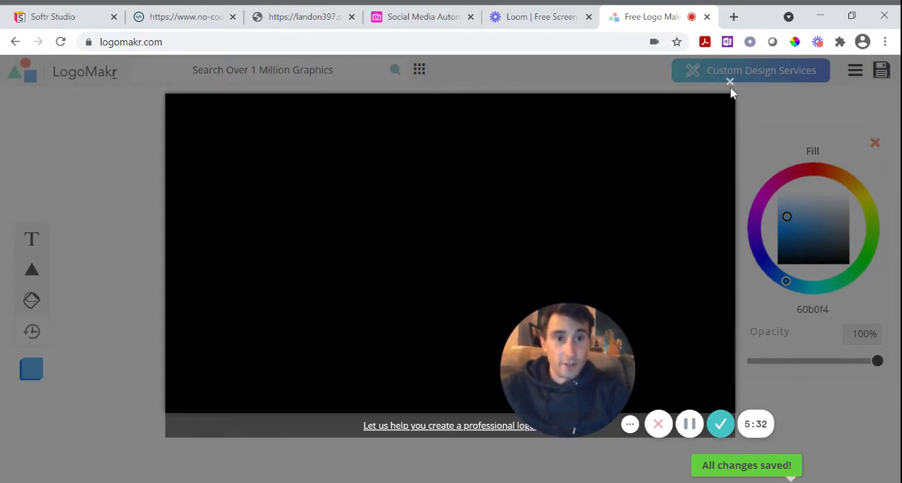
mouse_move(91, 295)
type("Tools")
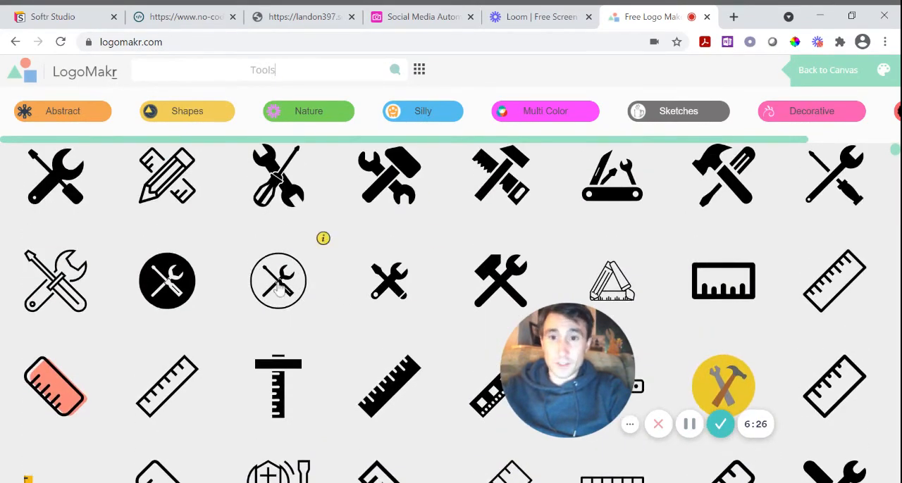
scroll("down", 3)
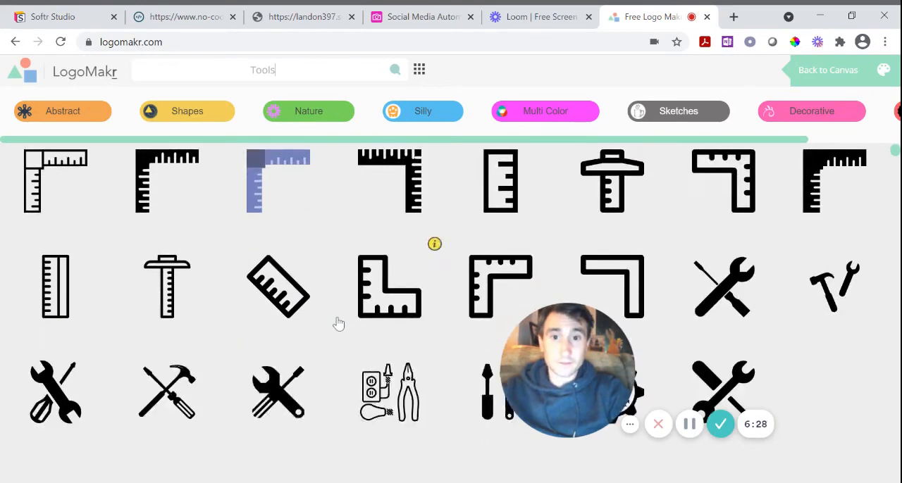
scroll("down", 3)
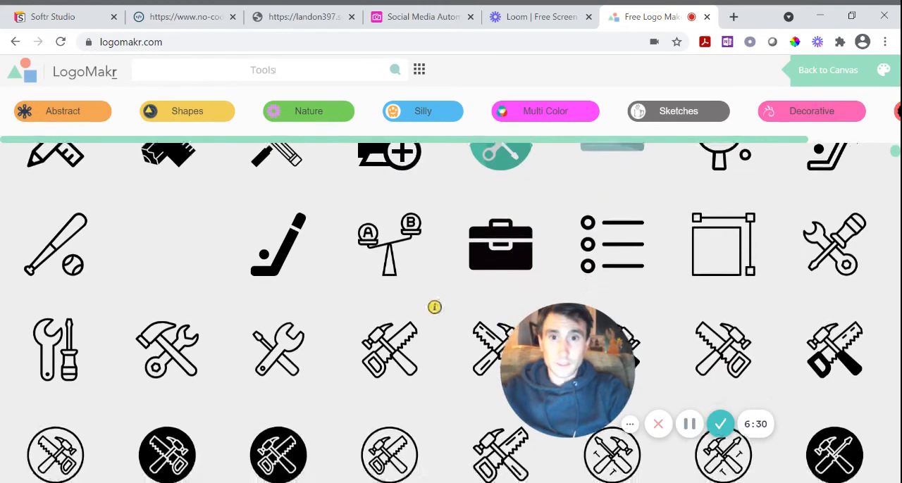
scroll("down", 3)
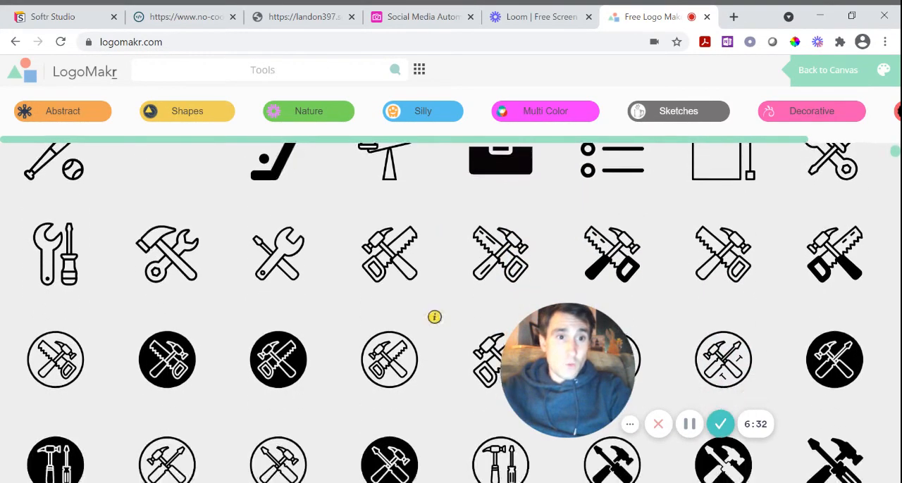
scroll("down", 3)
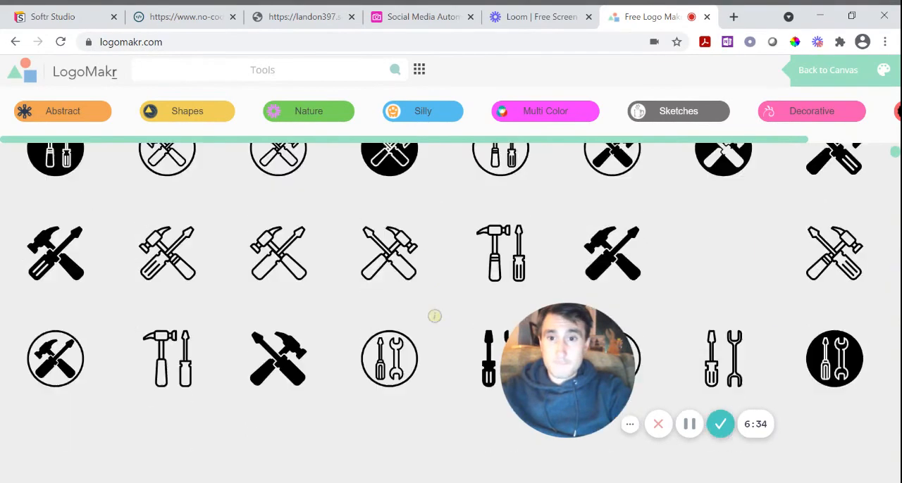
scroll("down", 3)
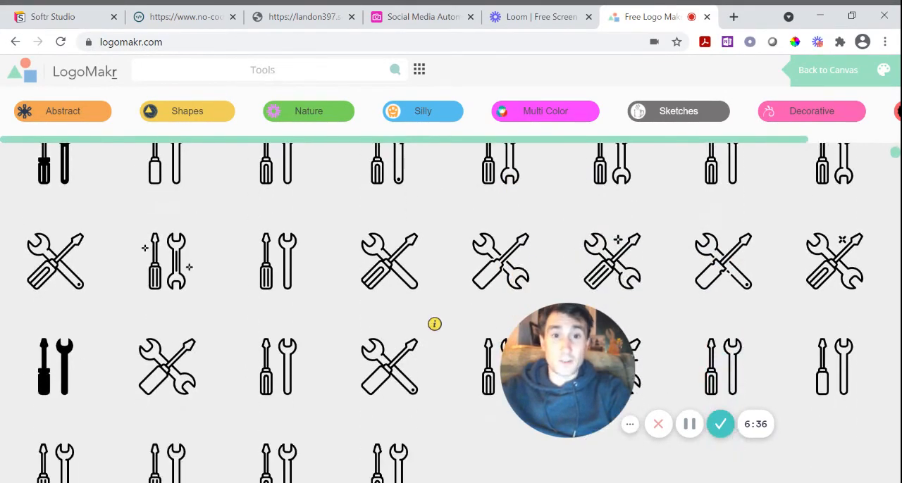
scroll("down", 3)
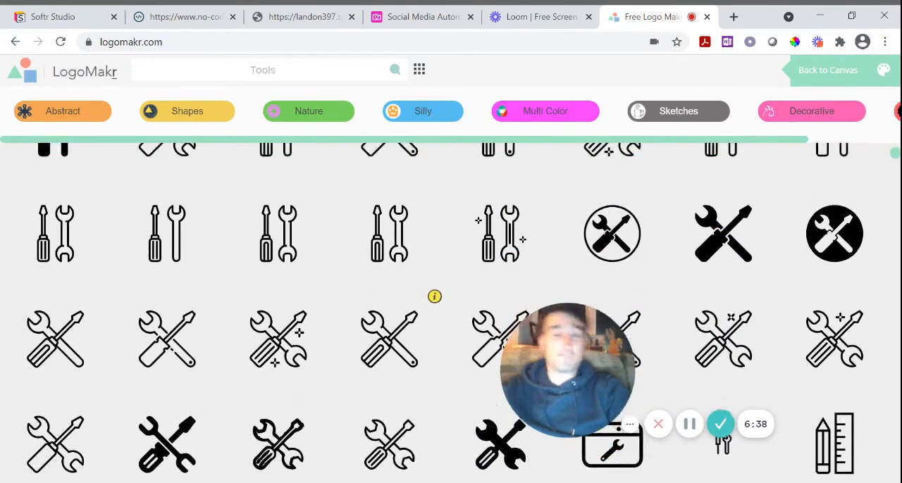
scroll("down", 3)
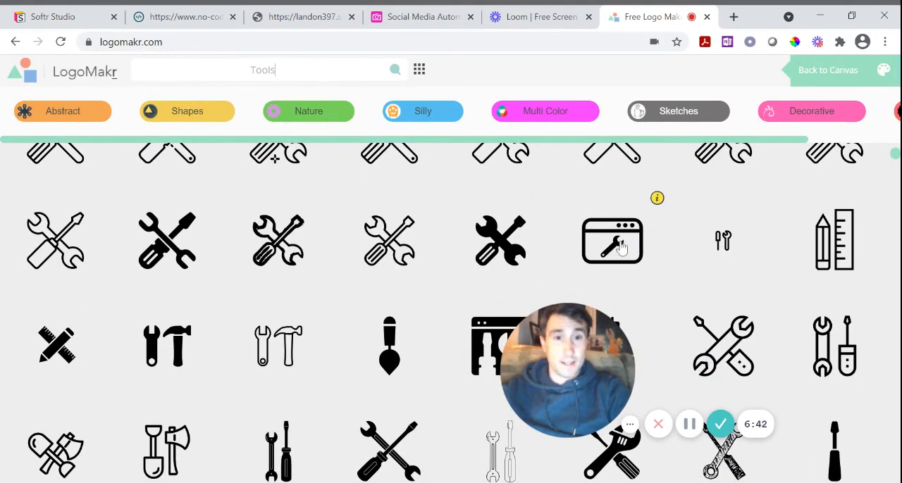
Add the browser-and-wrench icon, shrink it to about 93 by 70 px and place it upper left
left_click(611, 241)
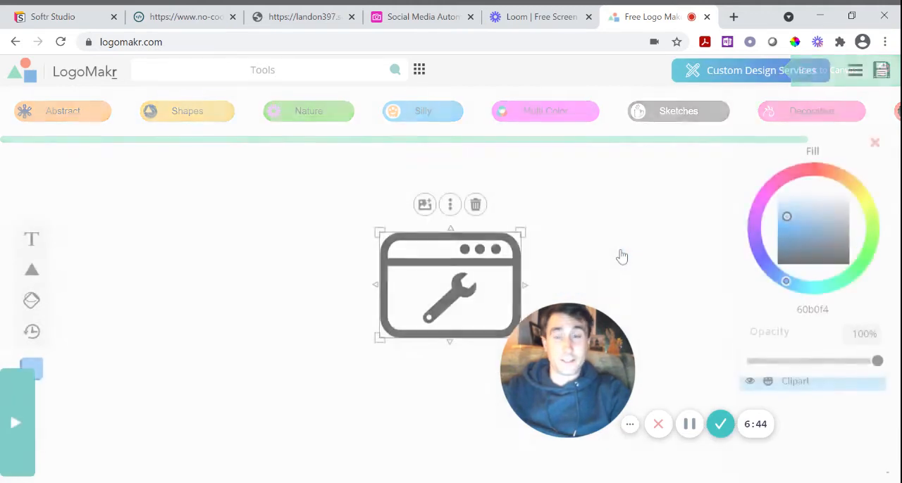
left_click_drag(451, 286, 273, 266)
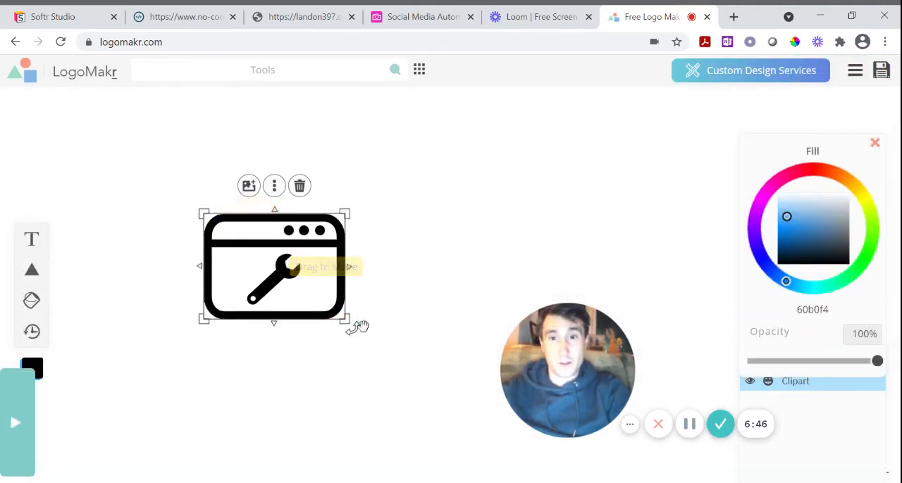
left_click_drag(348, 320, 271, 266)
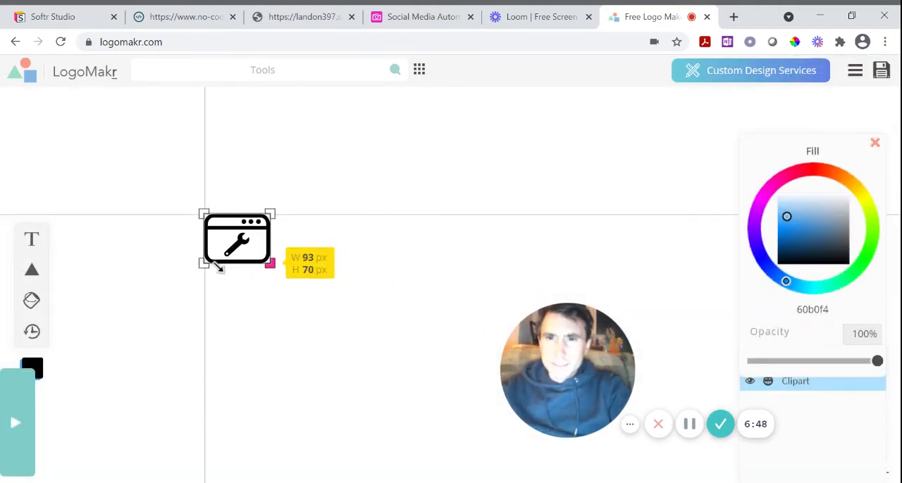
left_click_drag(271, 264, 251, 265)
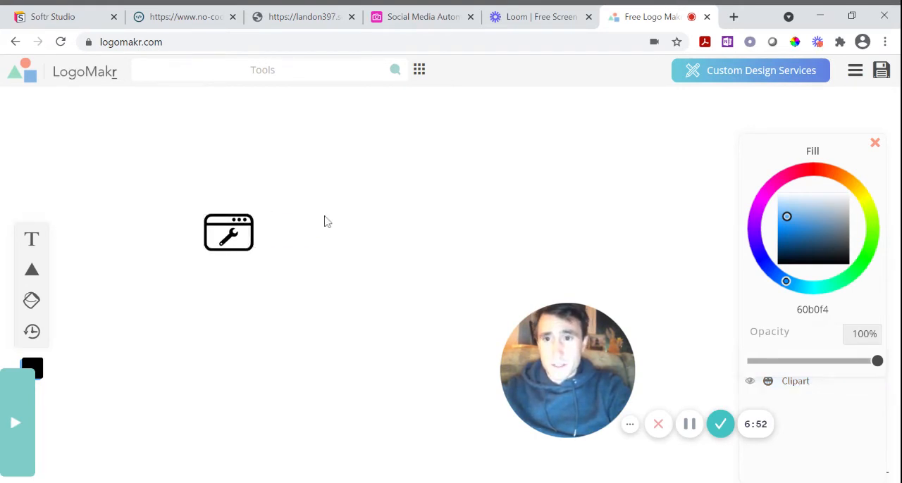
Add a No-Code.ie text element, select it and bring up the font list
left_click(31, 239)
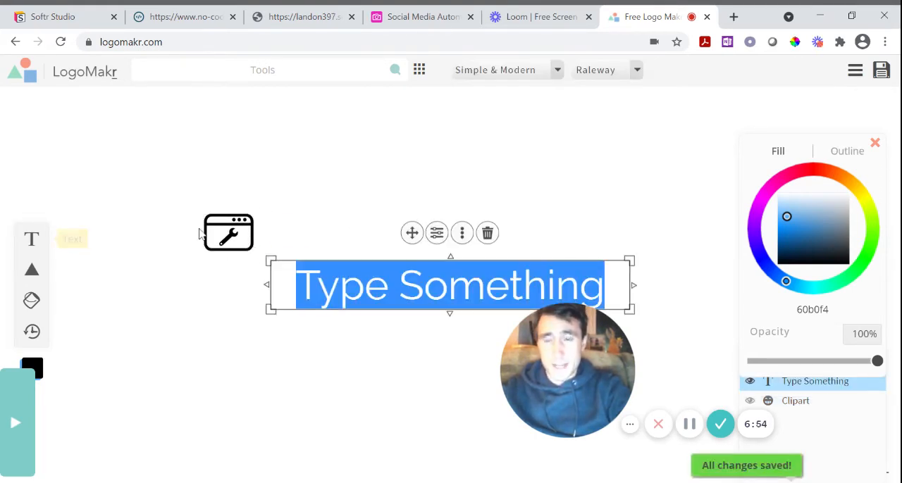
type("N")
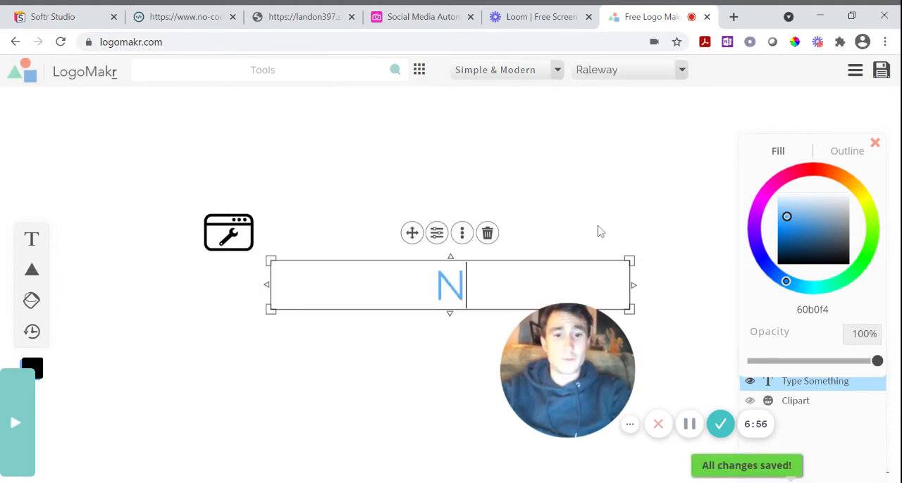
type("o-Code.ie")
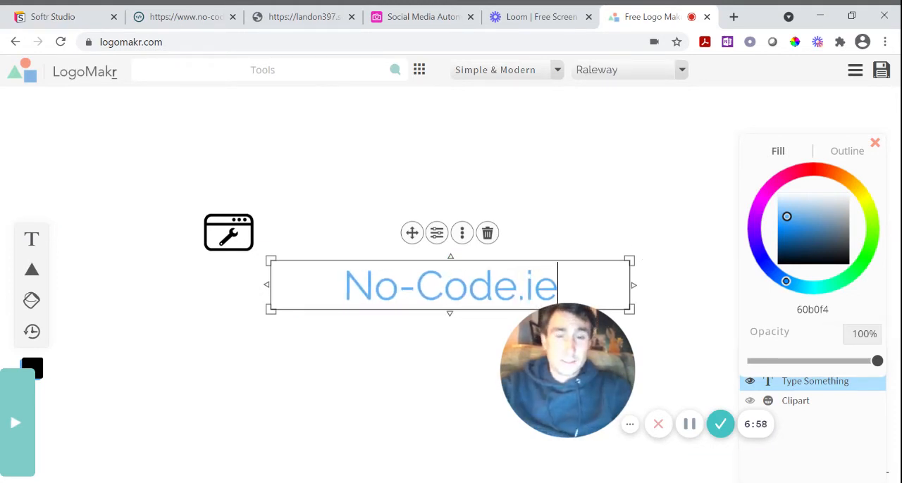
triple_click(451, 286)
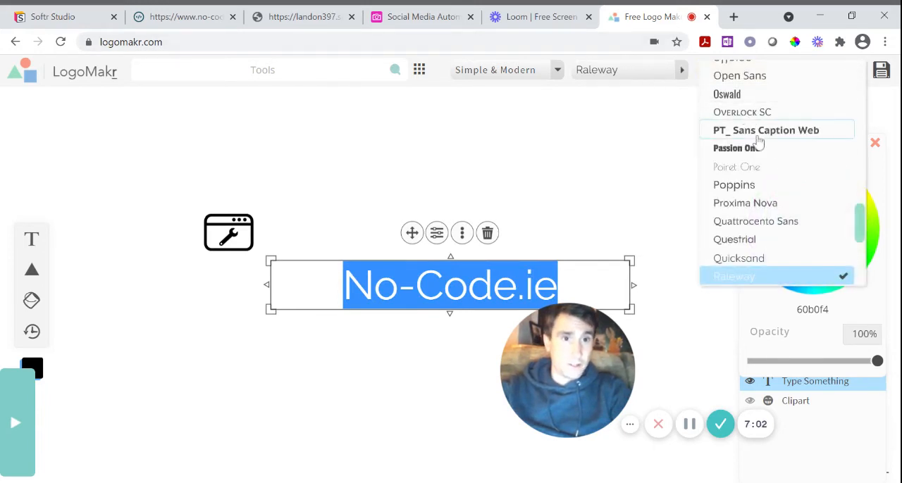
left_click(729, 146)
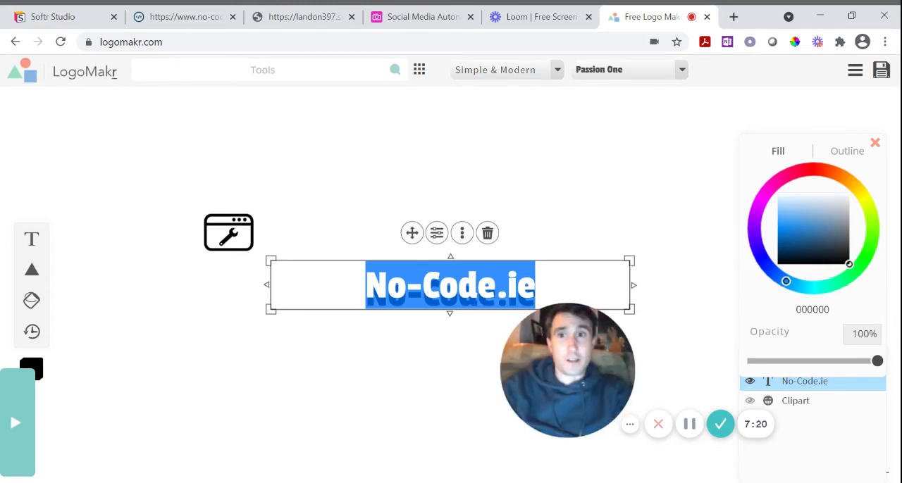
Check the No-Code.ie site's home-page logo for reference, then return to LogoMakr
left_click(180, 17)
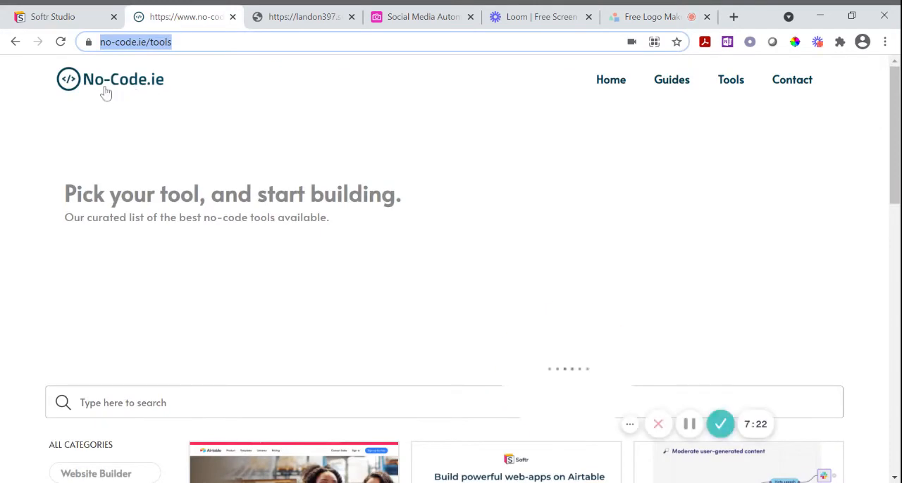
left_click(110, 79)
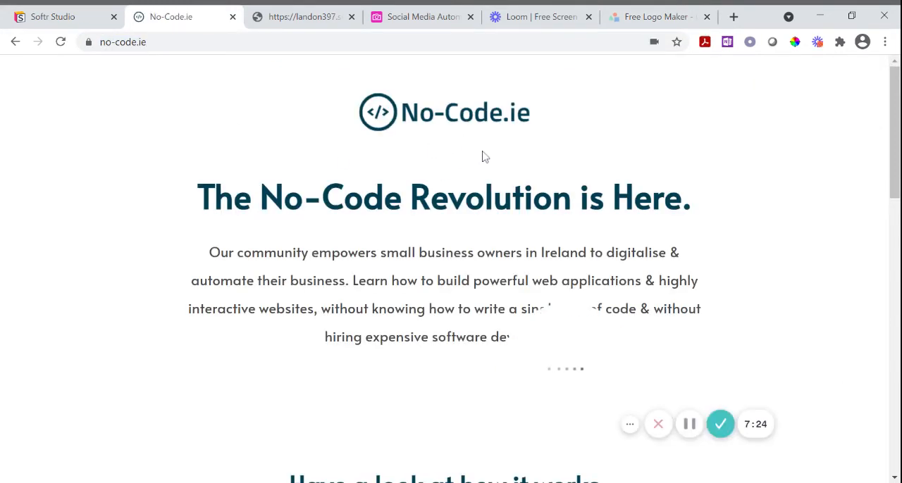
scroll("down", 3)
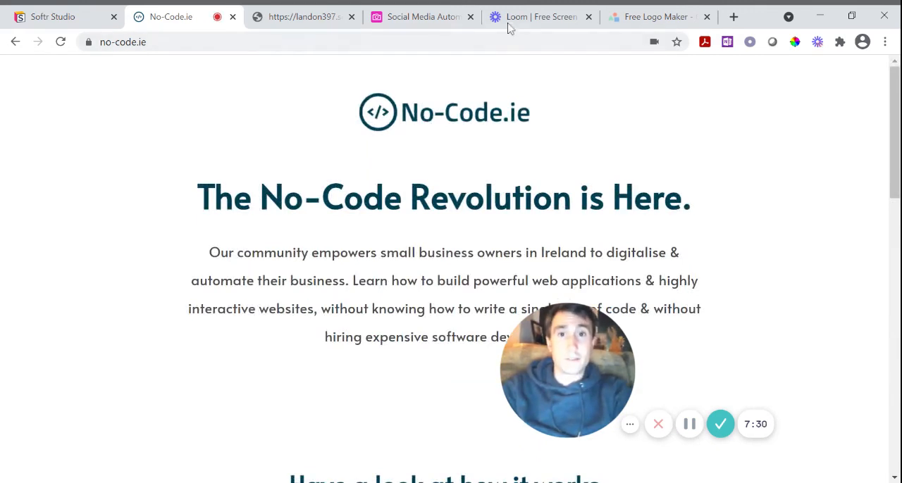
left_click(655, 16)
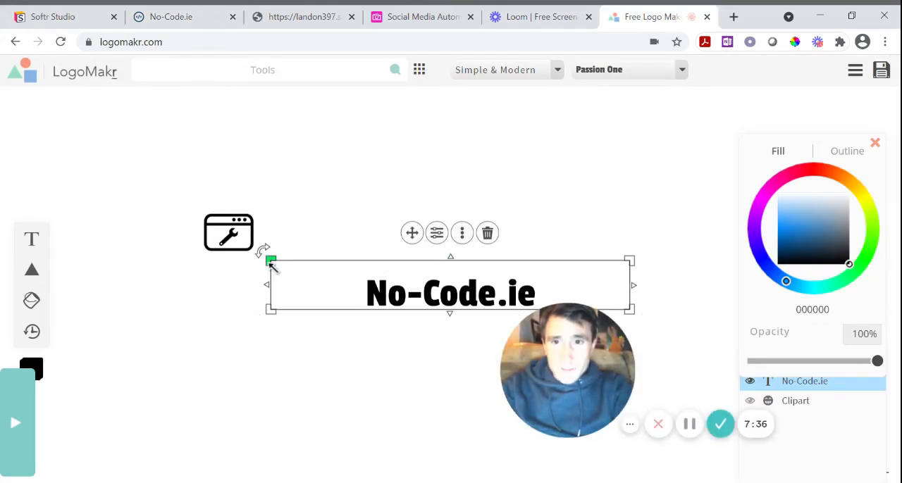
Shrink the No-Code.ie text box, move the text right beside the wrench icon, and select both
left_click_drag(270, 259, 363, 264)
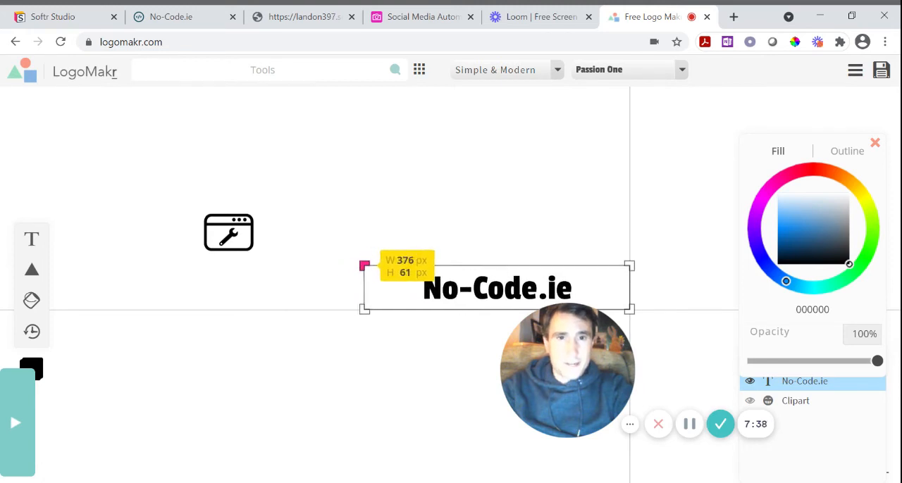
left_click(496, 289)
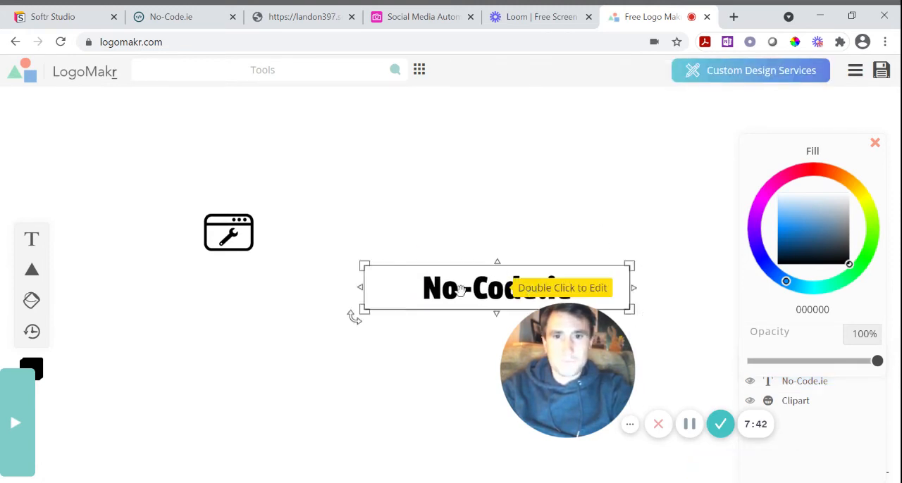
left_click_drag(496, 288, 335, 233)
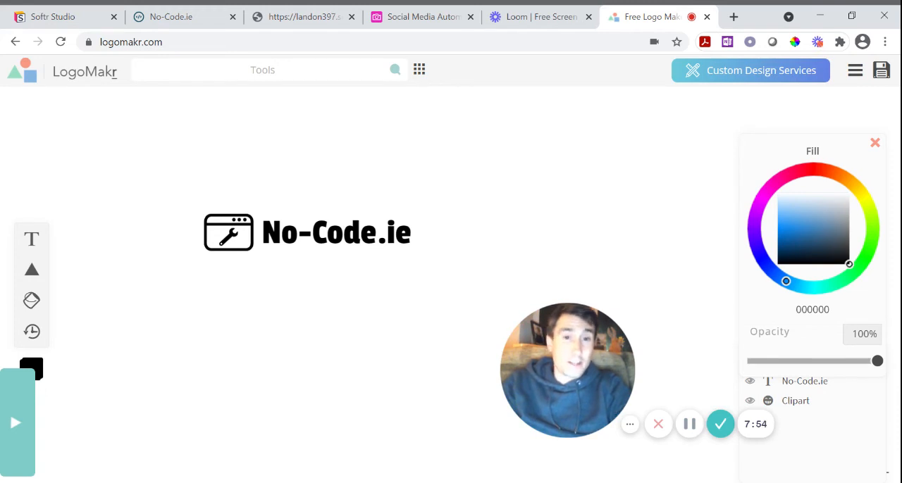
left_click(307, 233)
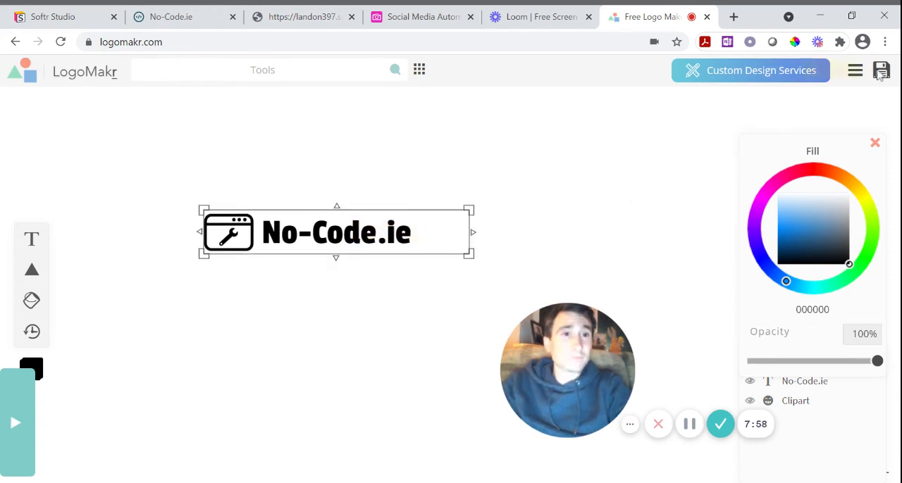
Save the logo via 'No thanks, Download Low Resolution' PNG and return to Softr Studio
left_click(876, 70)
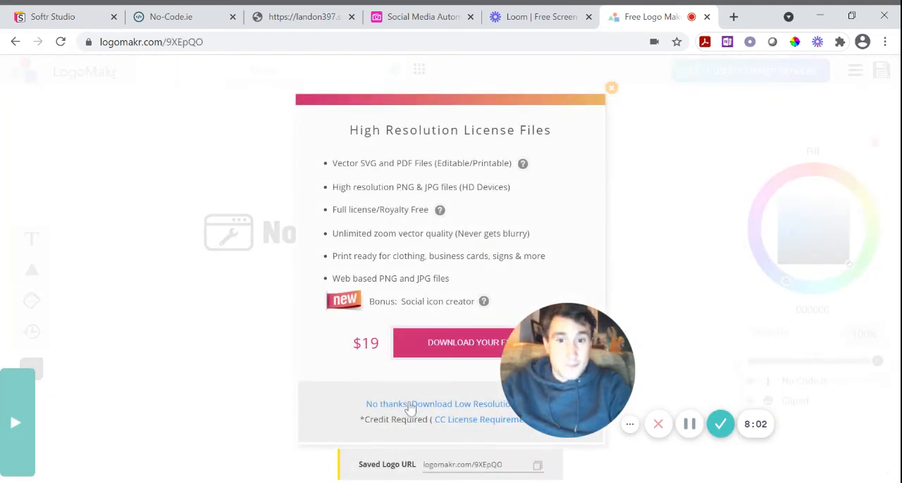
left_click(433, 403)
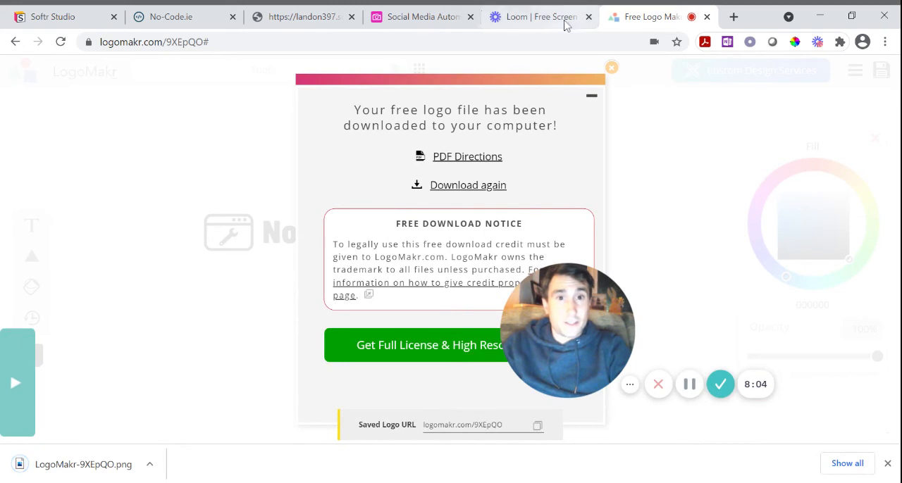
left_click(611, 68)
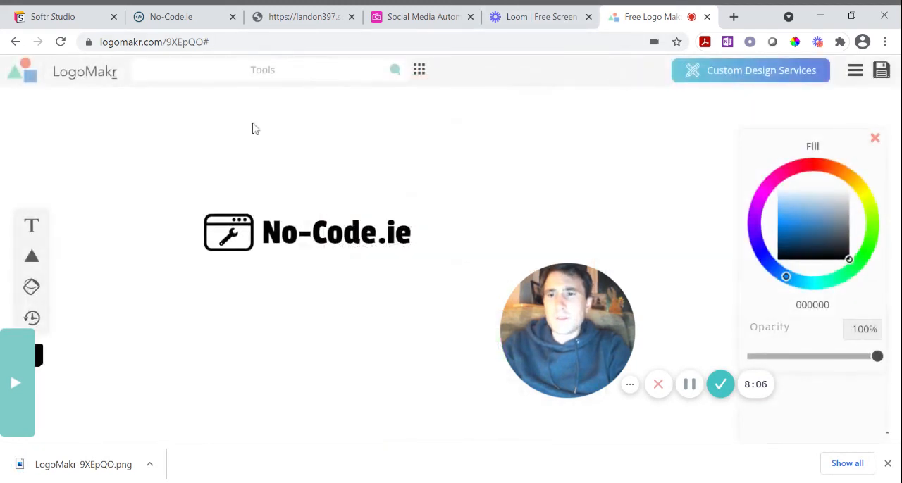
left_click(56, 16)
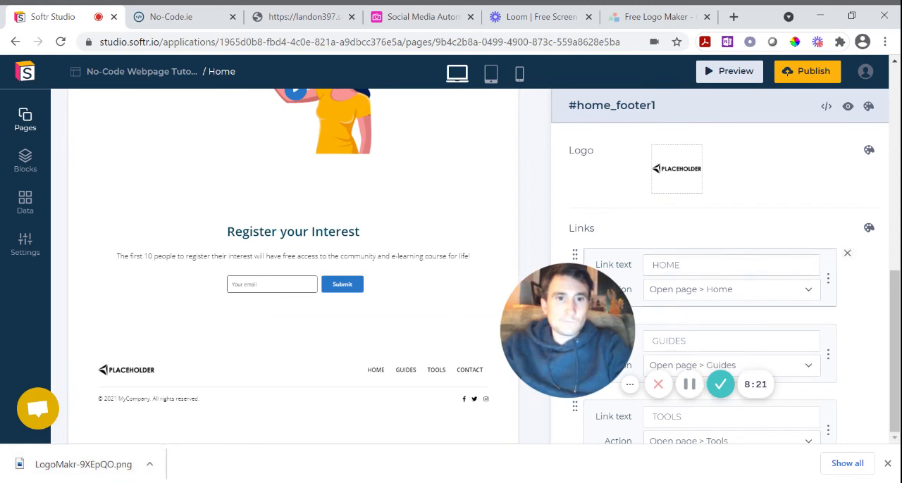
Upload the downloaded LogoMakr PNG as the footer block's Logo image
left_click(676, 169)
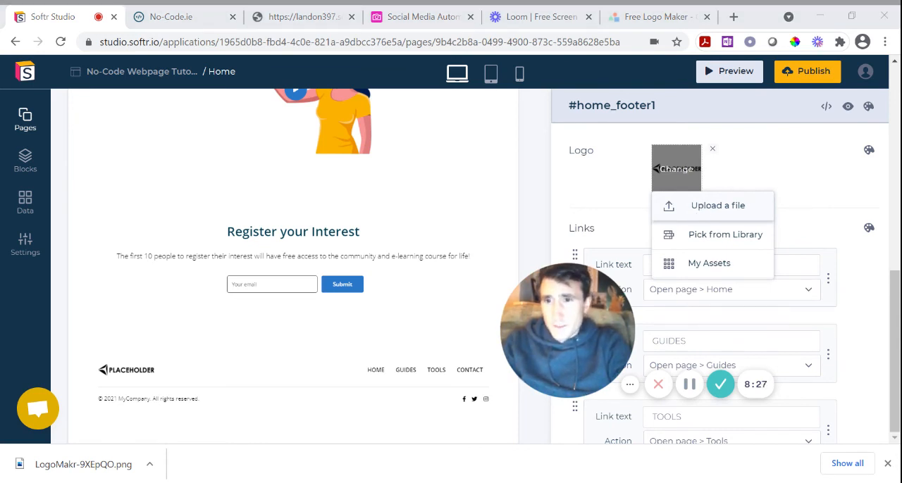
left_click(713, 206)
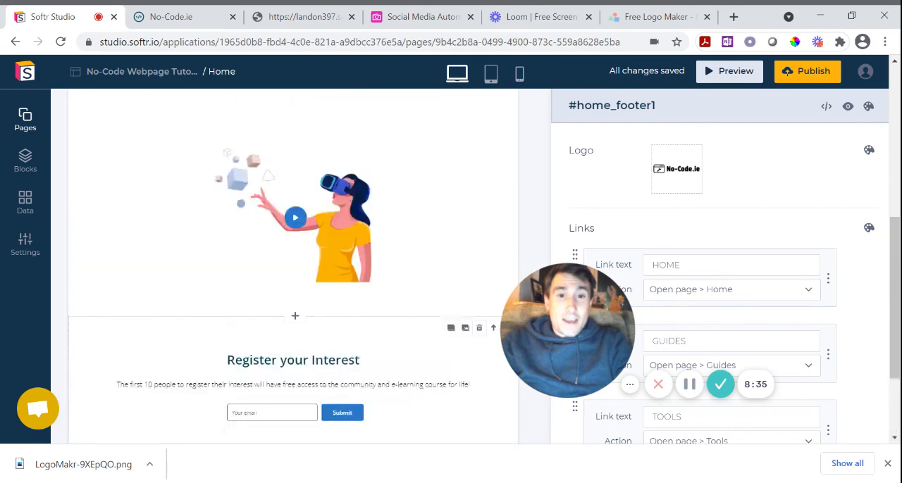
scroll("down", 3)
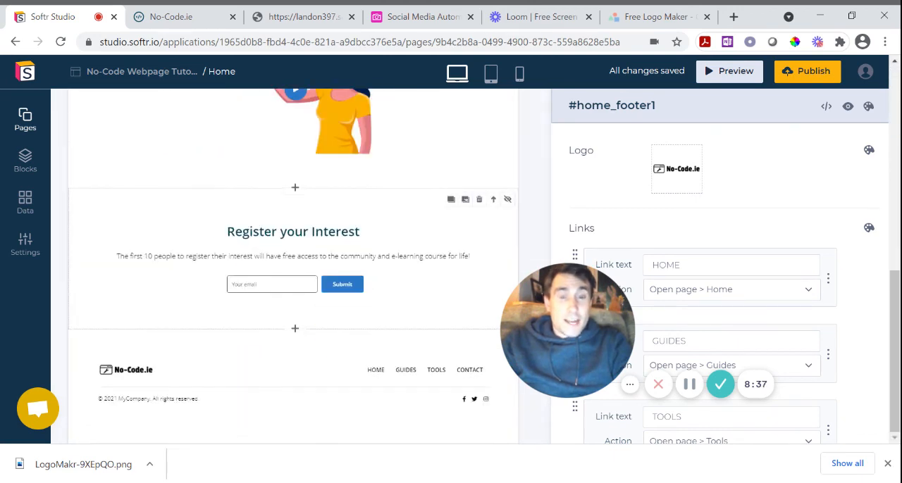